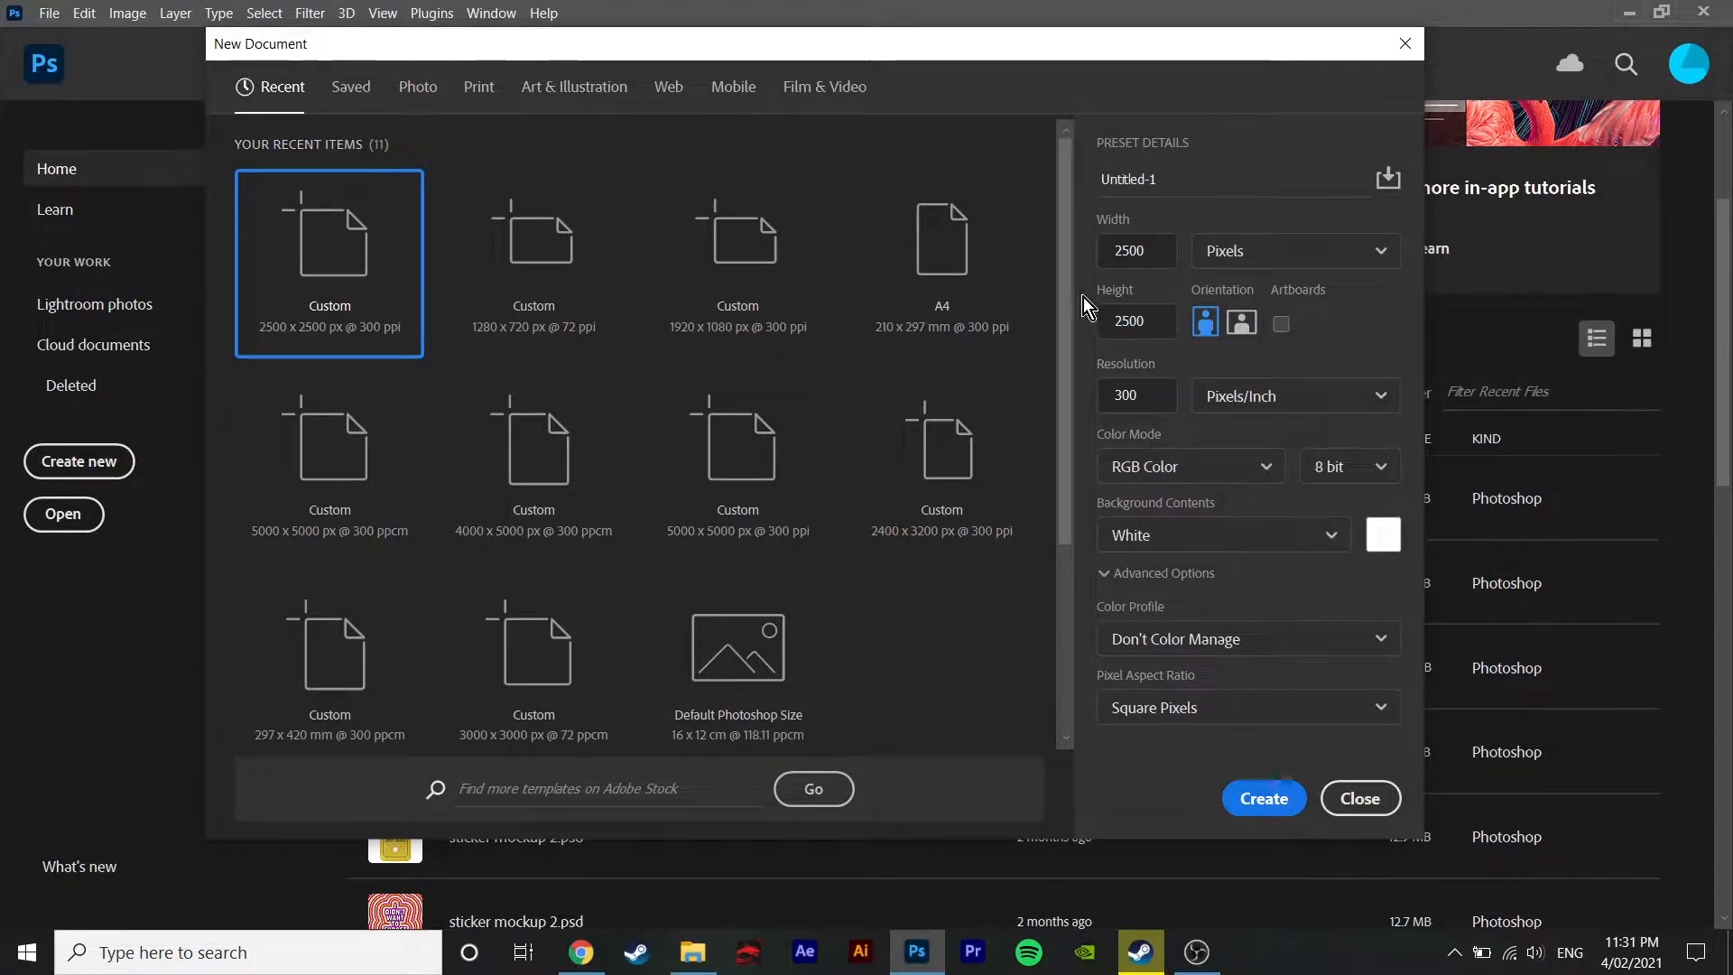
# Step: Create the 2500×2500 px document filled with a solid magenta colour layer
pyautogui.click(1261, 798)
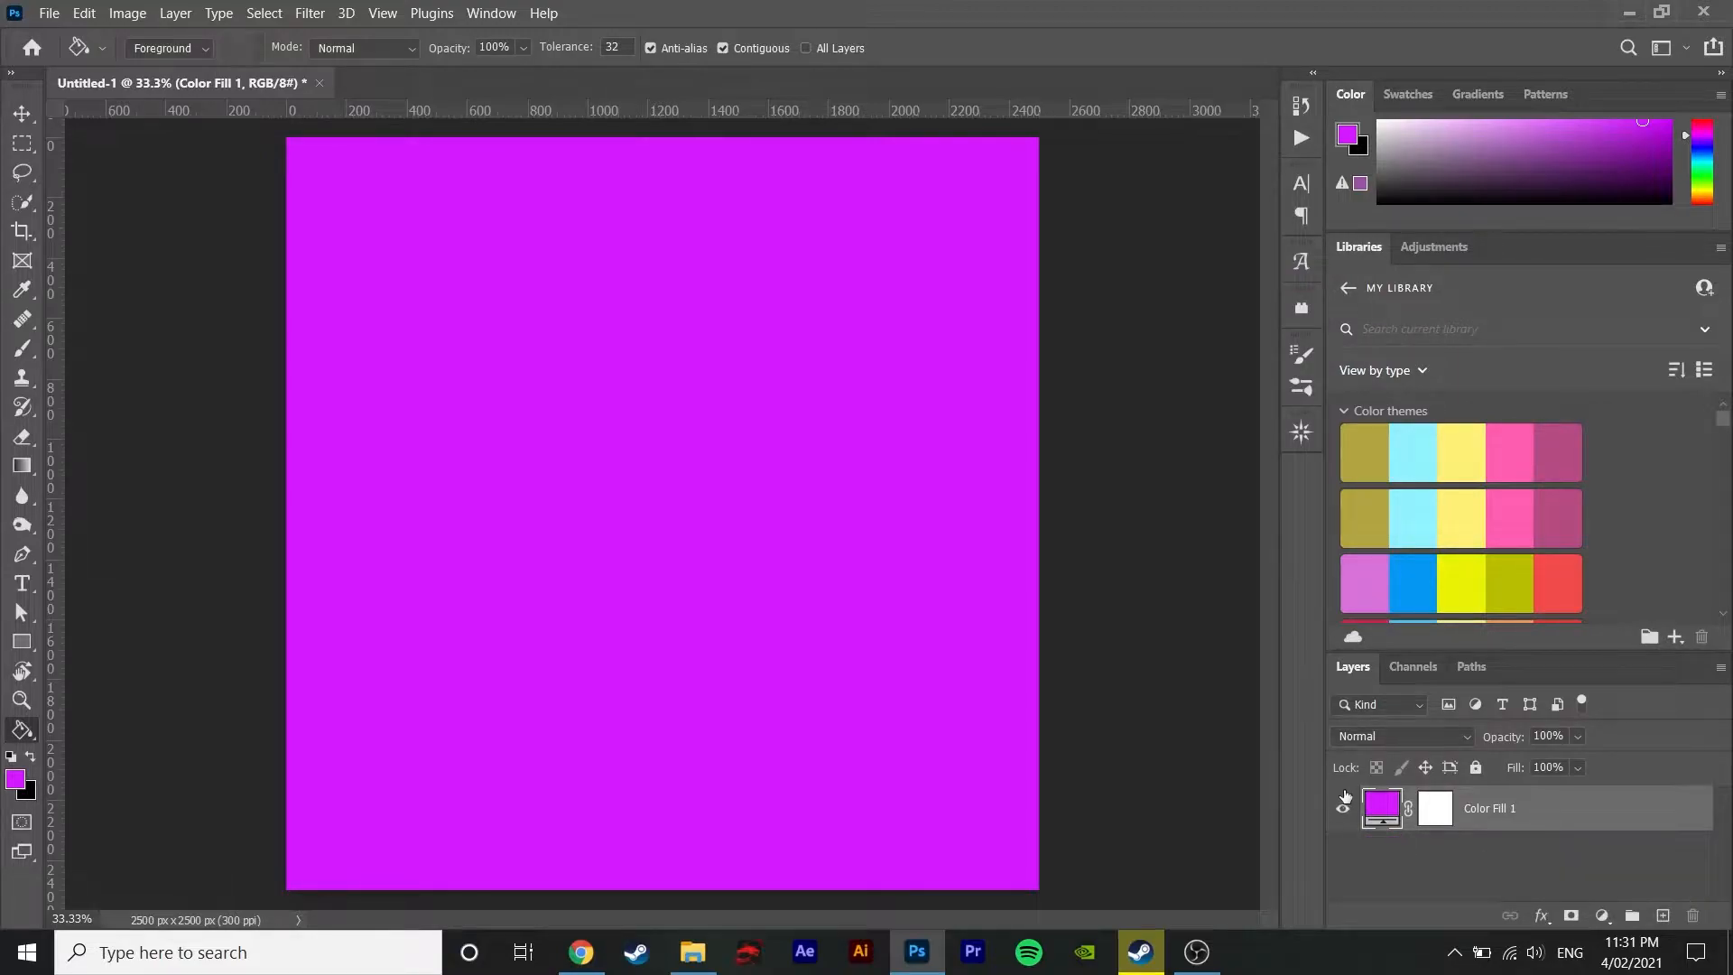
pyautogui.moveTo(1343, 796)
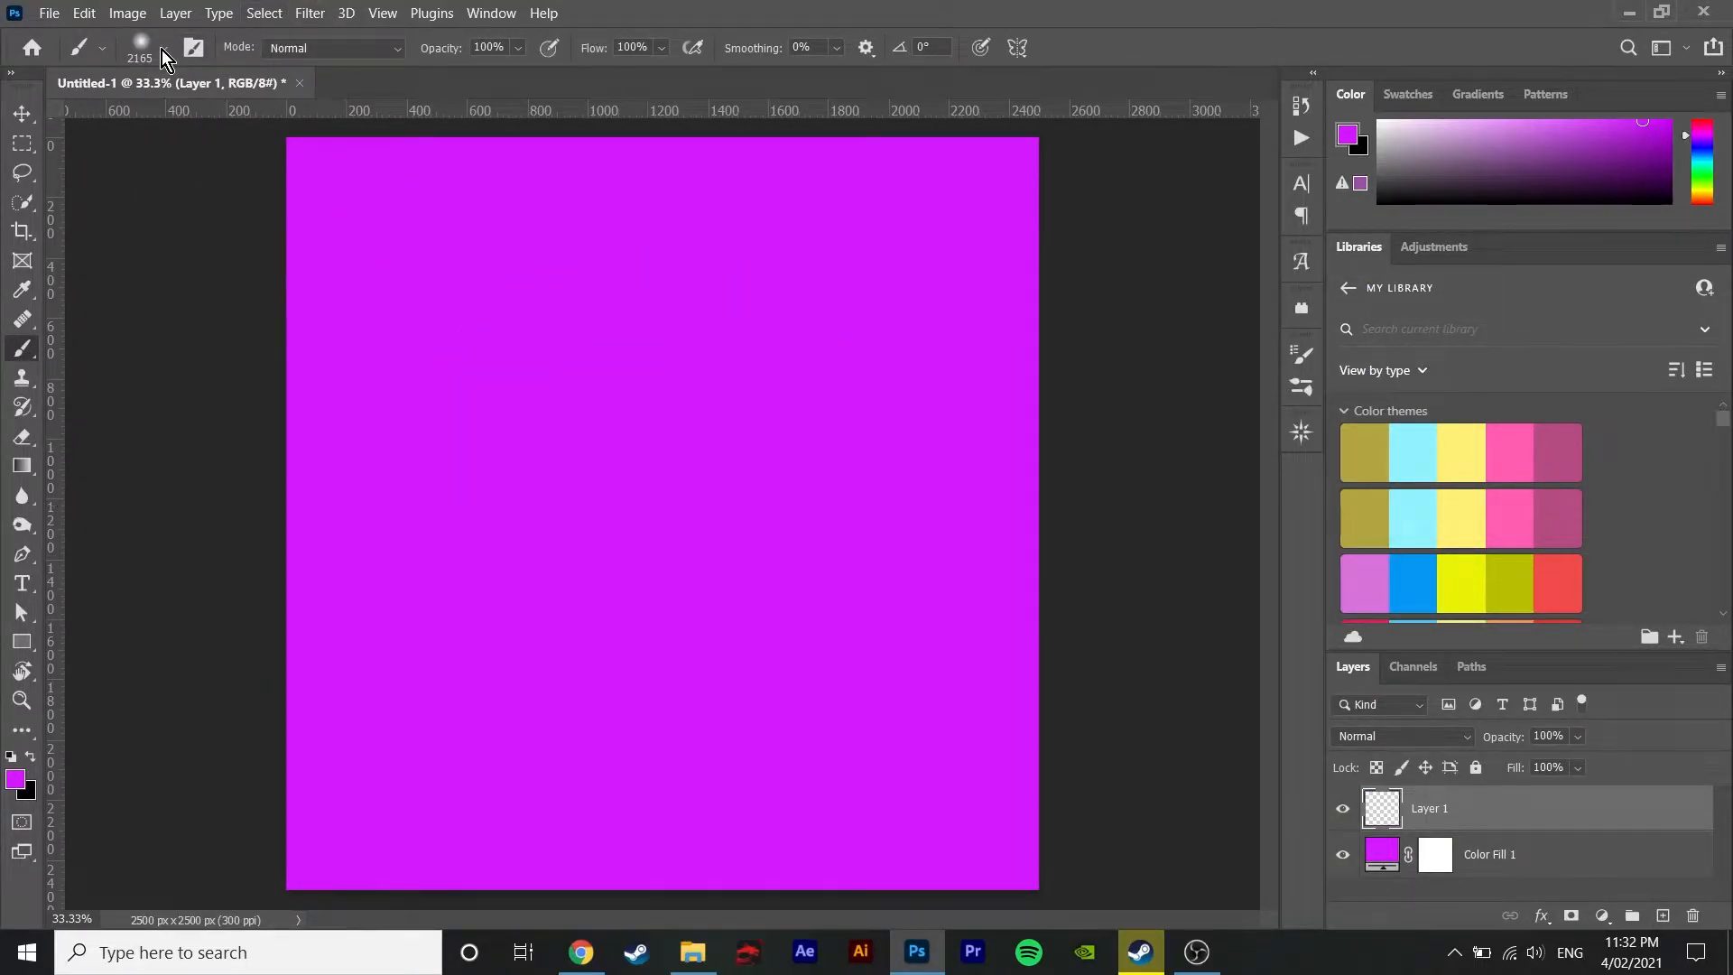
# Step: Paint a large soft yellow glow dab at the canvas centre on a new layer
pyautogui.click(159, 47)
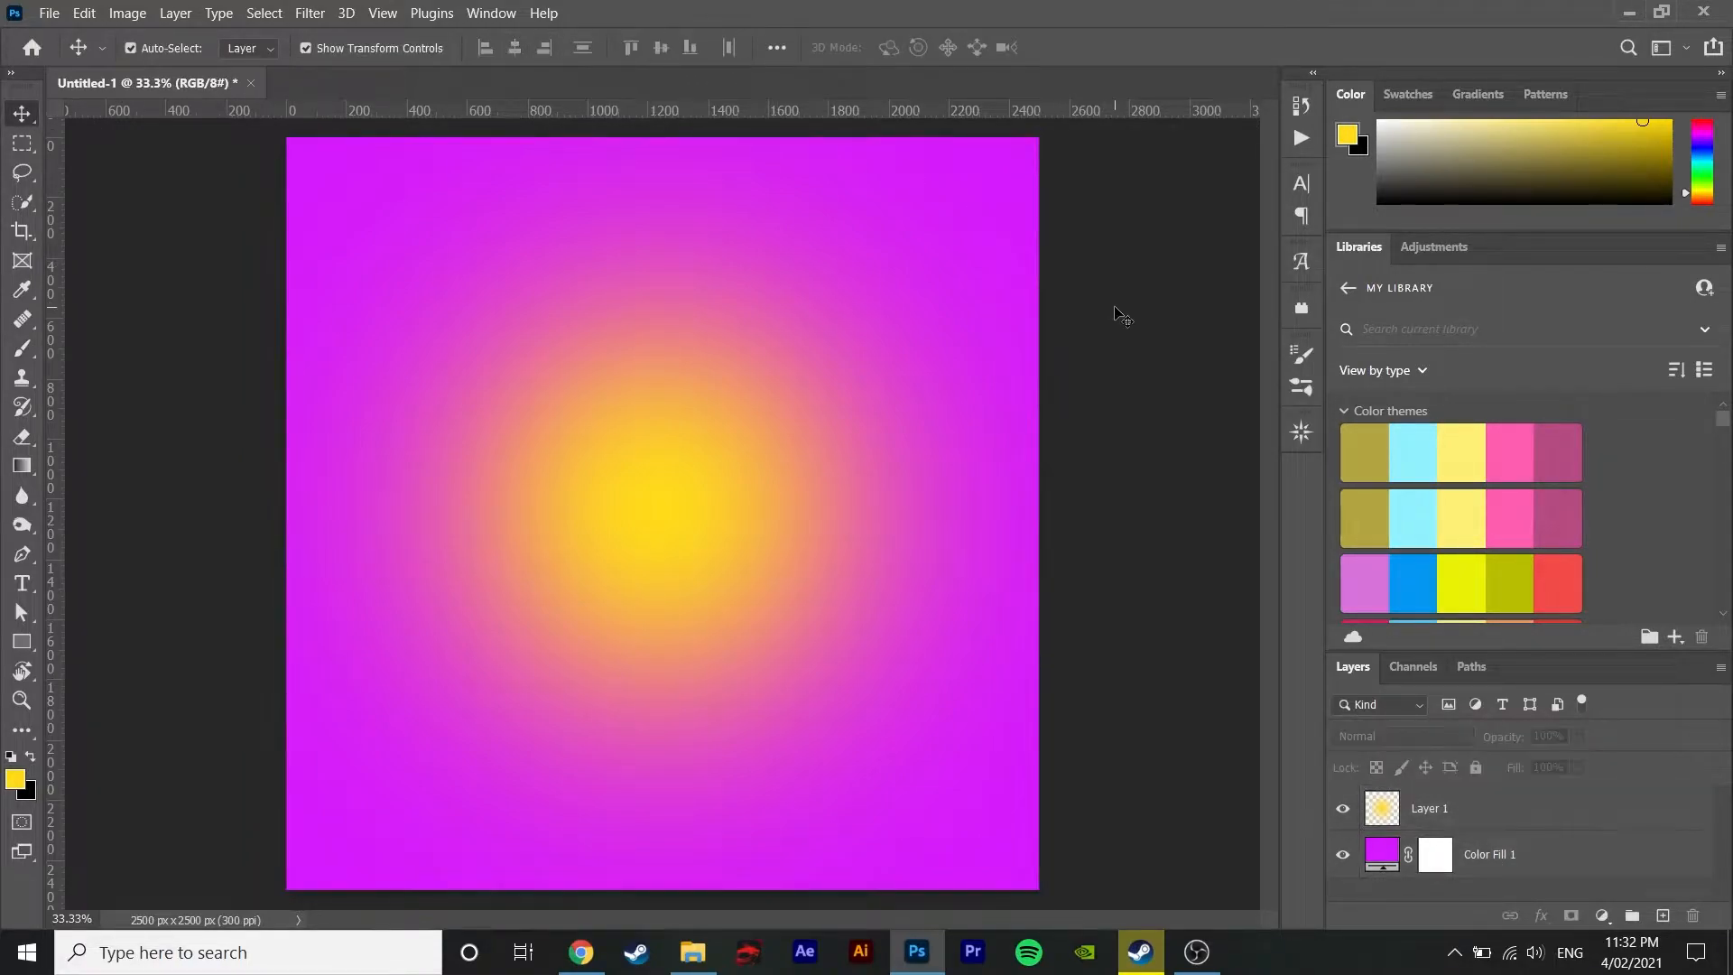
# Step: Add centred white 'MOOD MOOD' text in Big John 130 pt with tight negative tracking
pyautogui.click(21, 583)
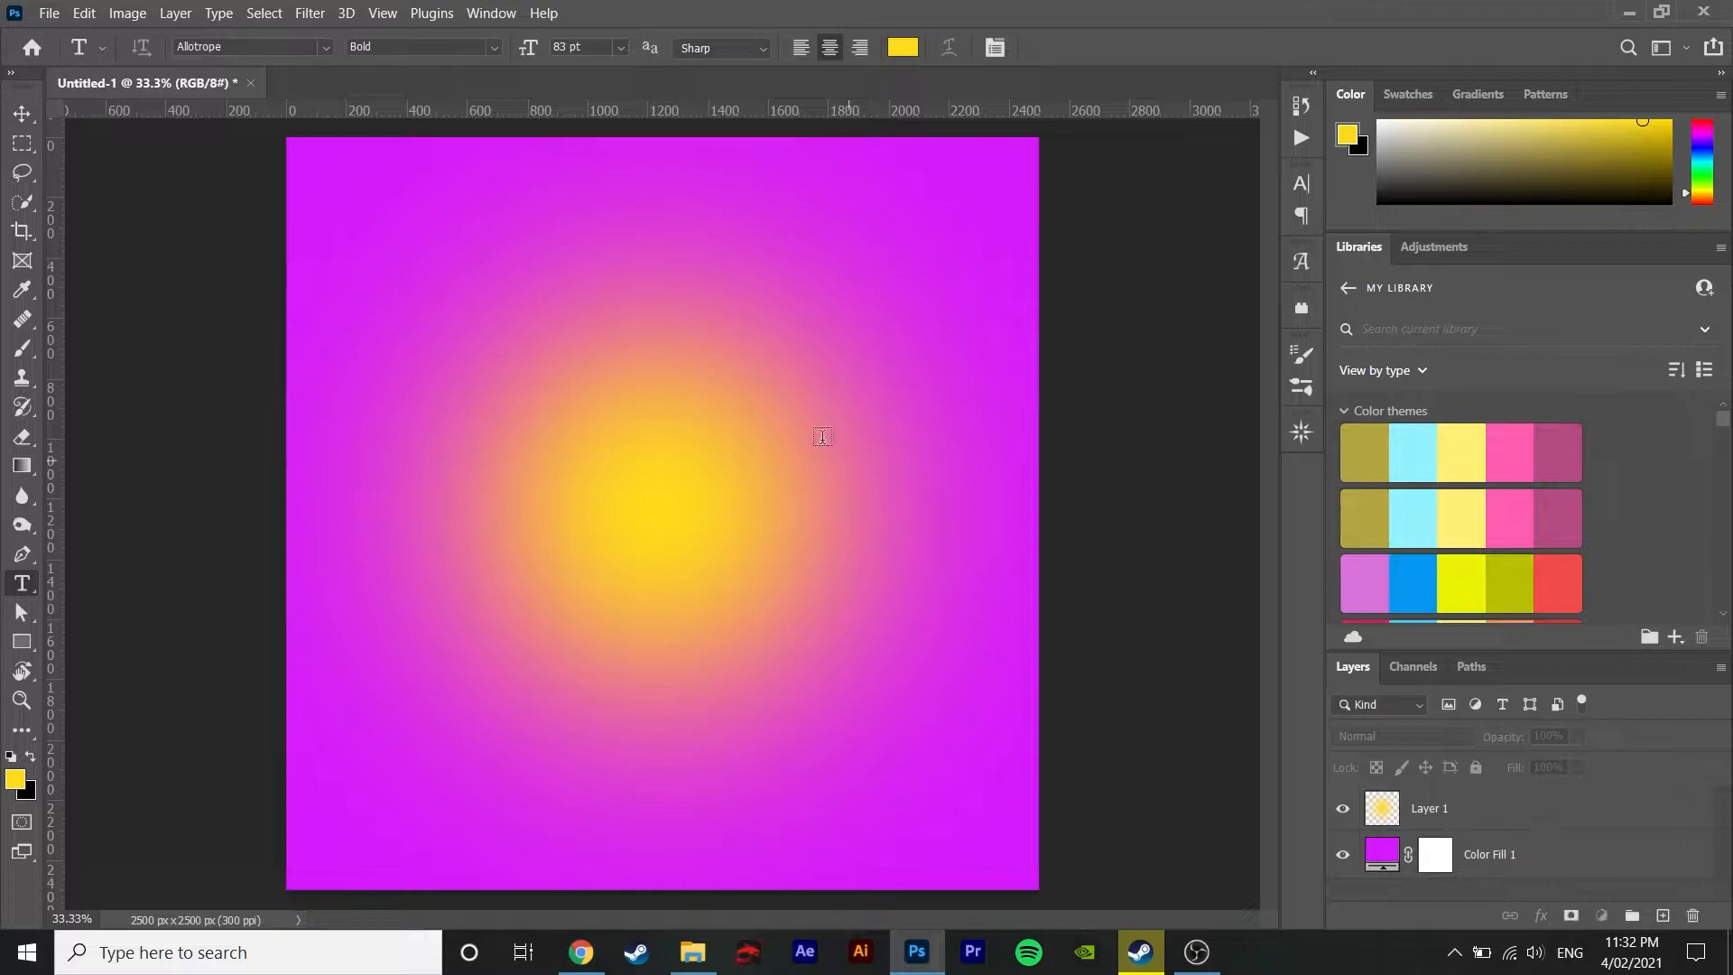
pyautogui.moveTo(417, 324); pyautogui.dragTo(928, 716)
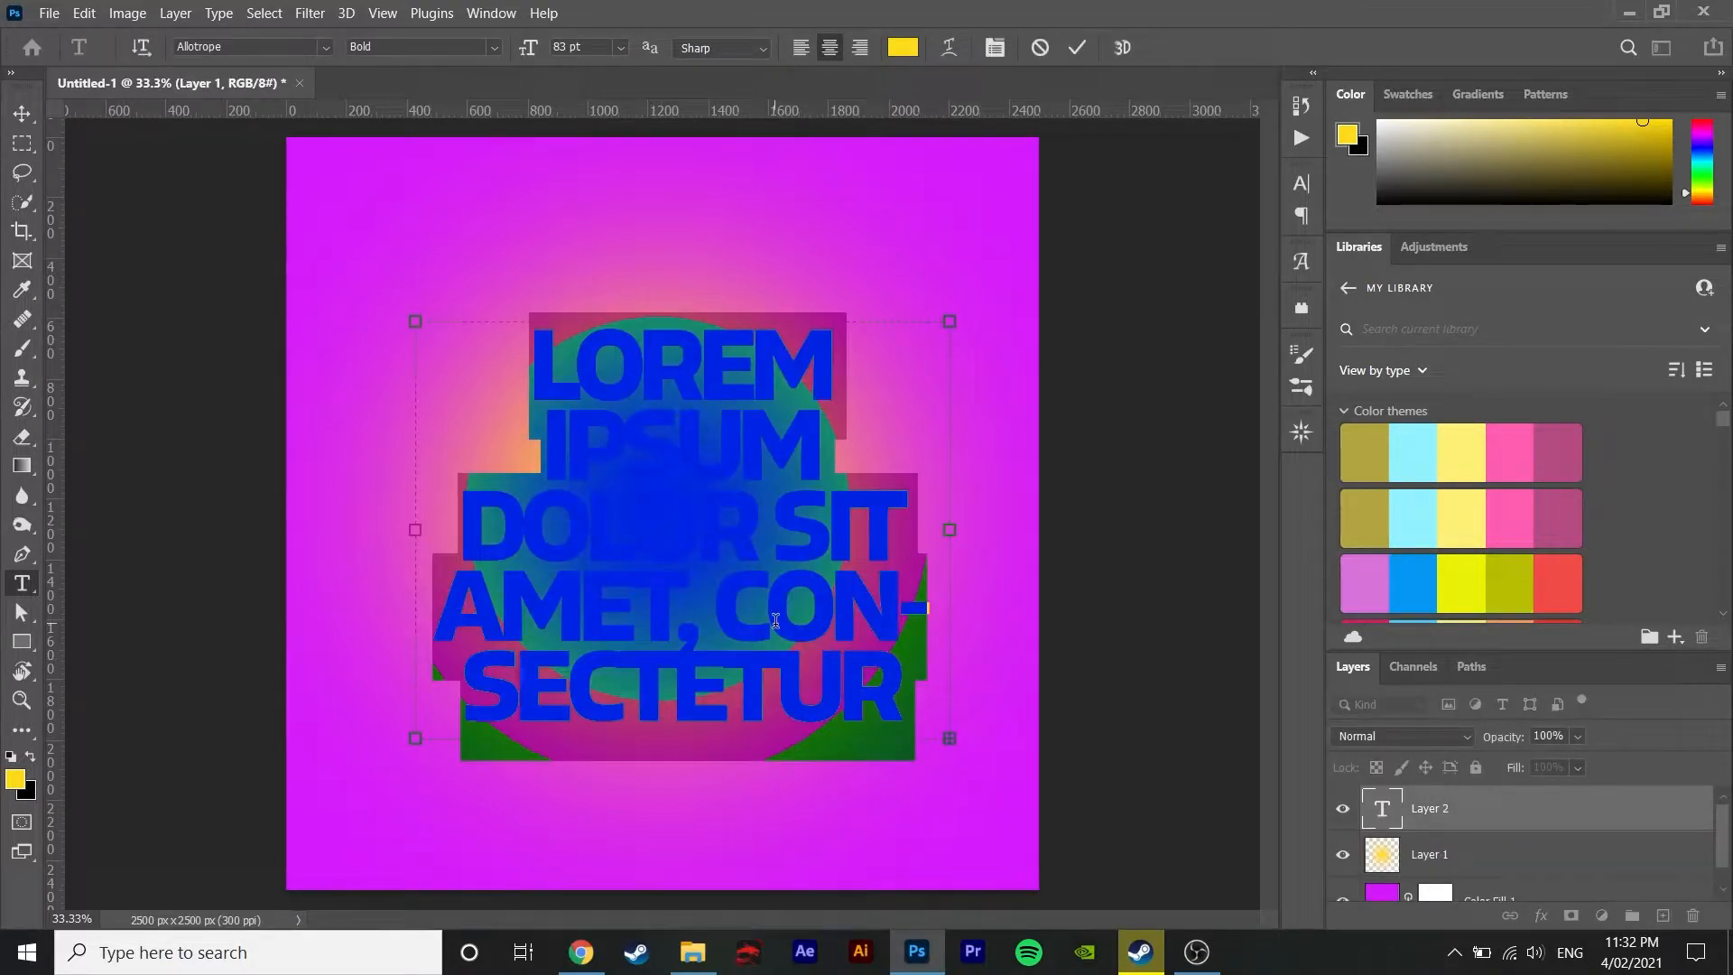
pyautogui.write('MOO')
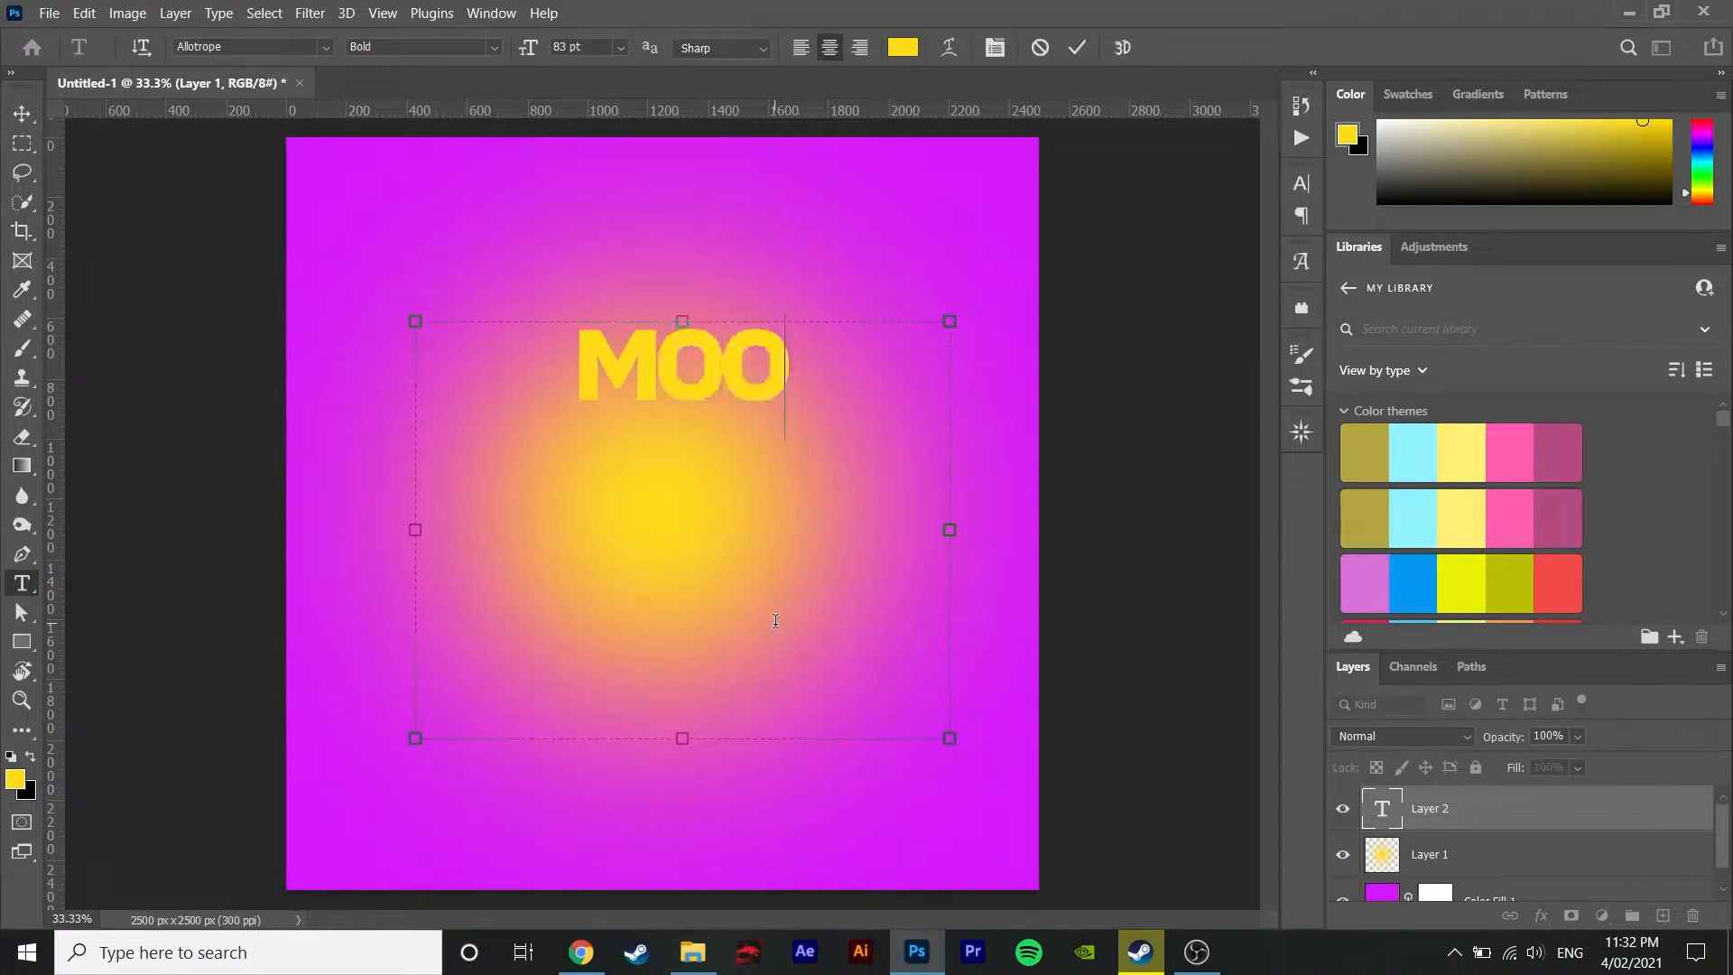
pyautogui.write('D')
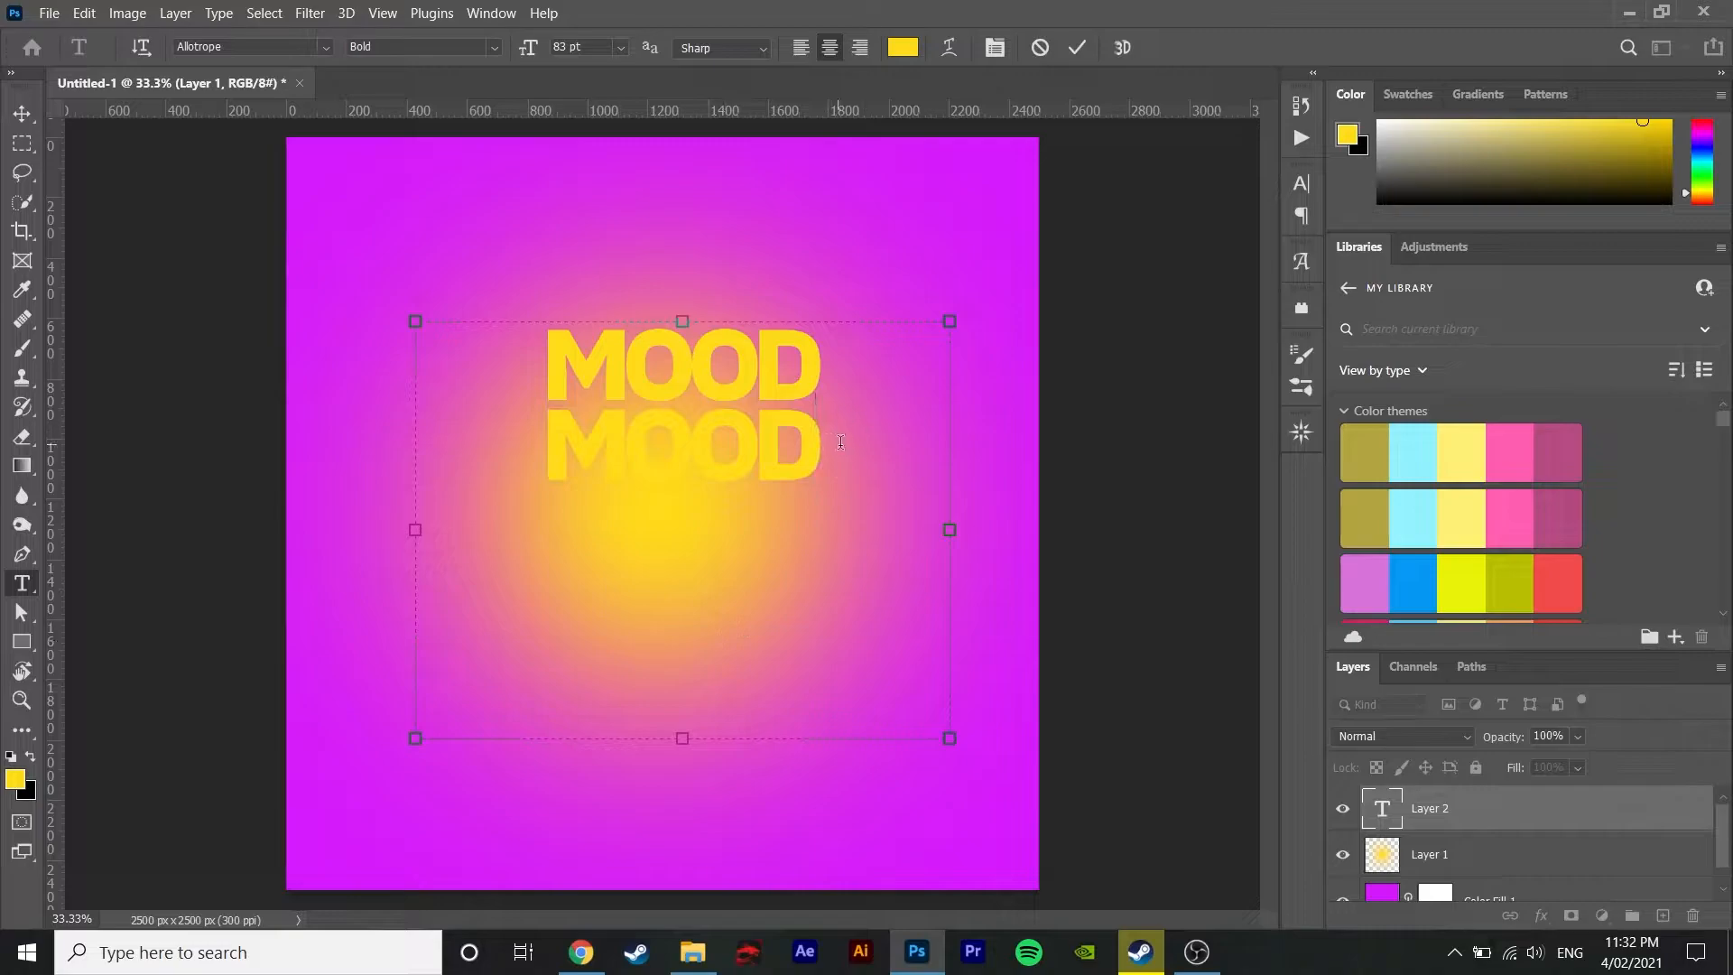
pyautogui.click(902, 47)
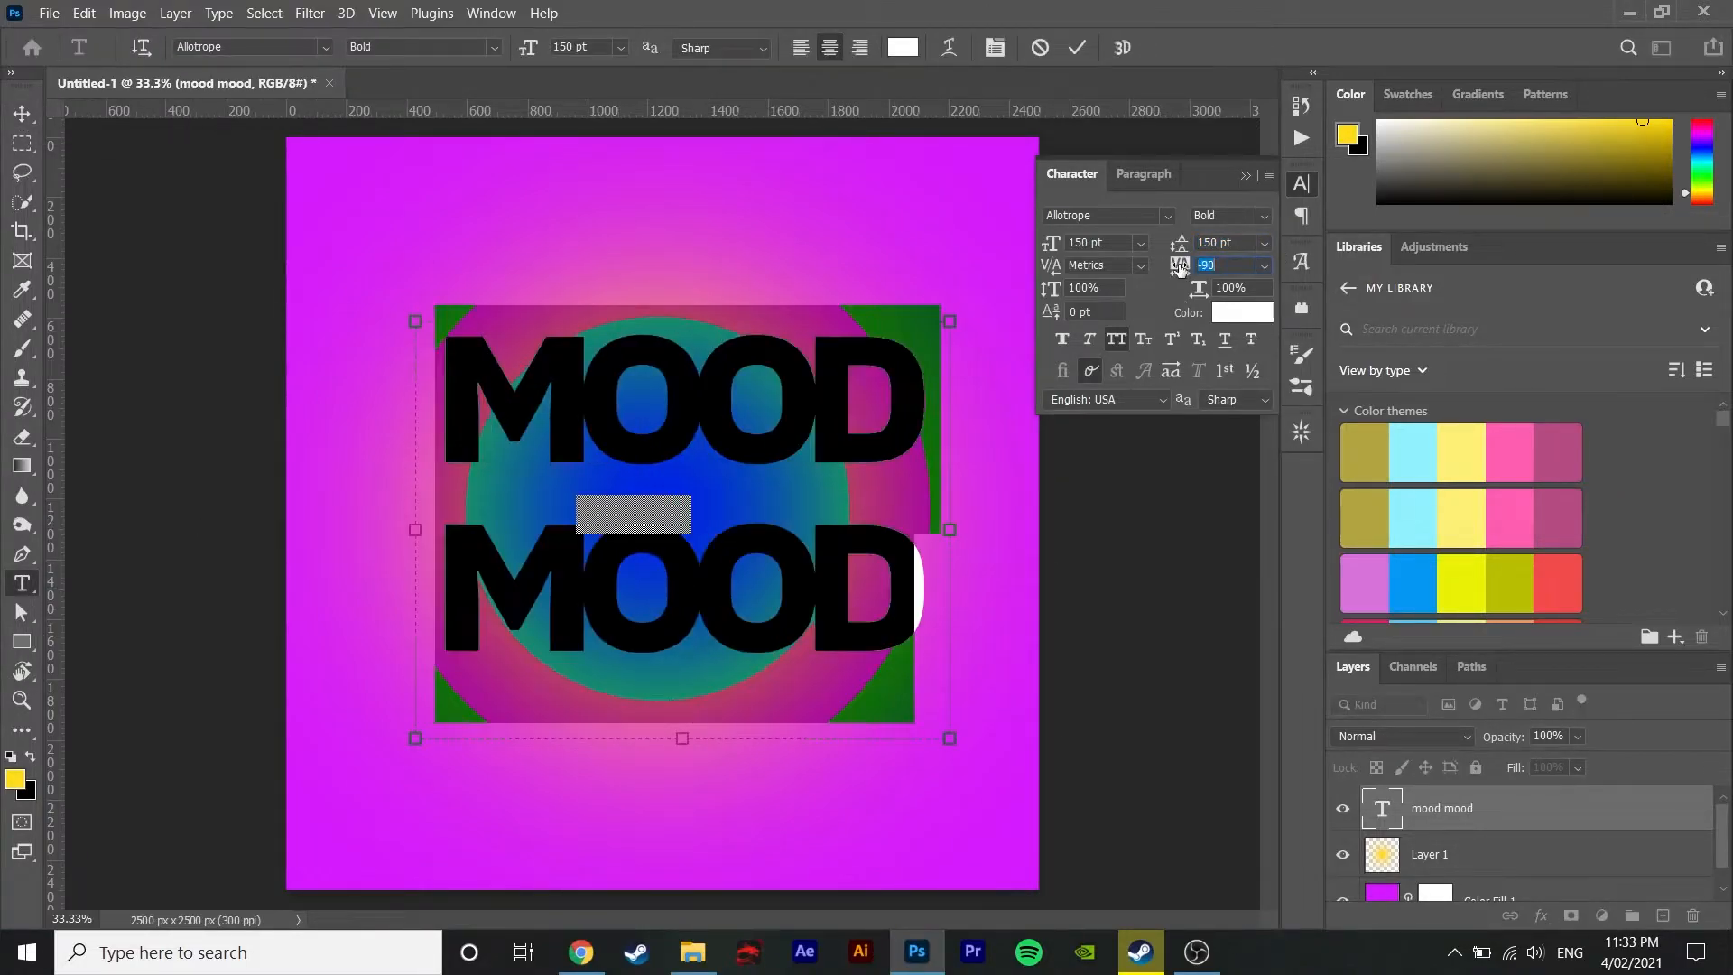
pyautogui.write('-30')
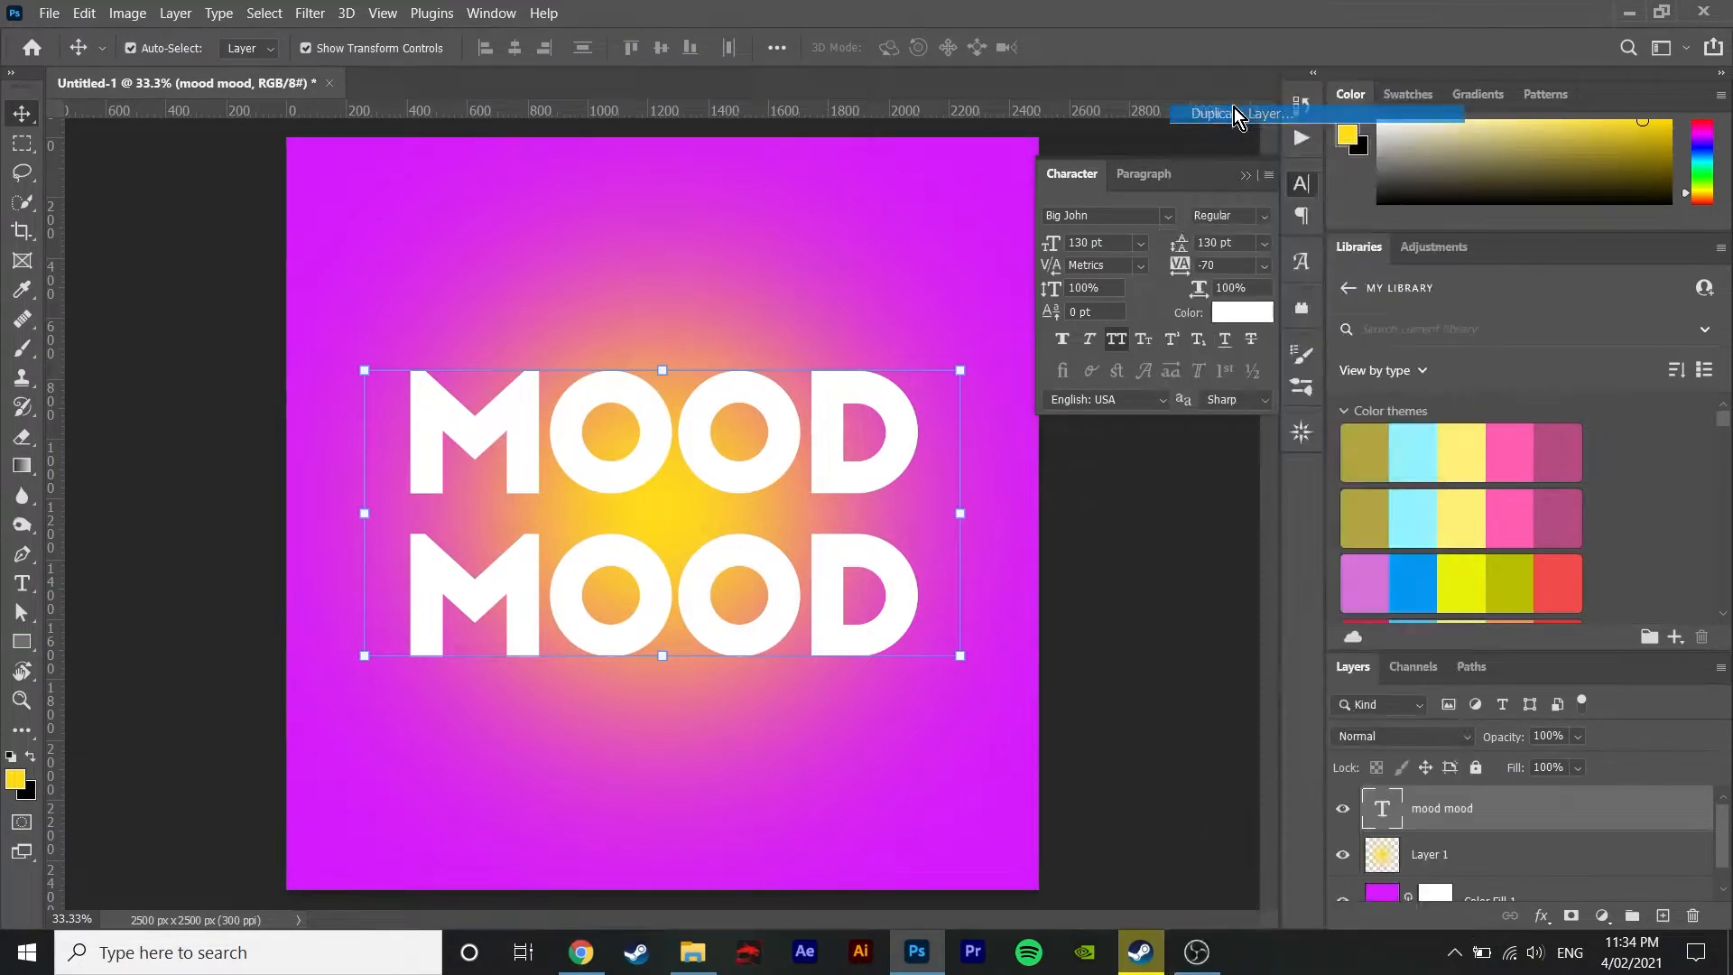
# Step: Duplicate the text layer twice and blend one copy on its R and G channels only
pyautogui.click(1213, 113)
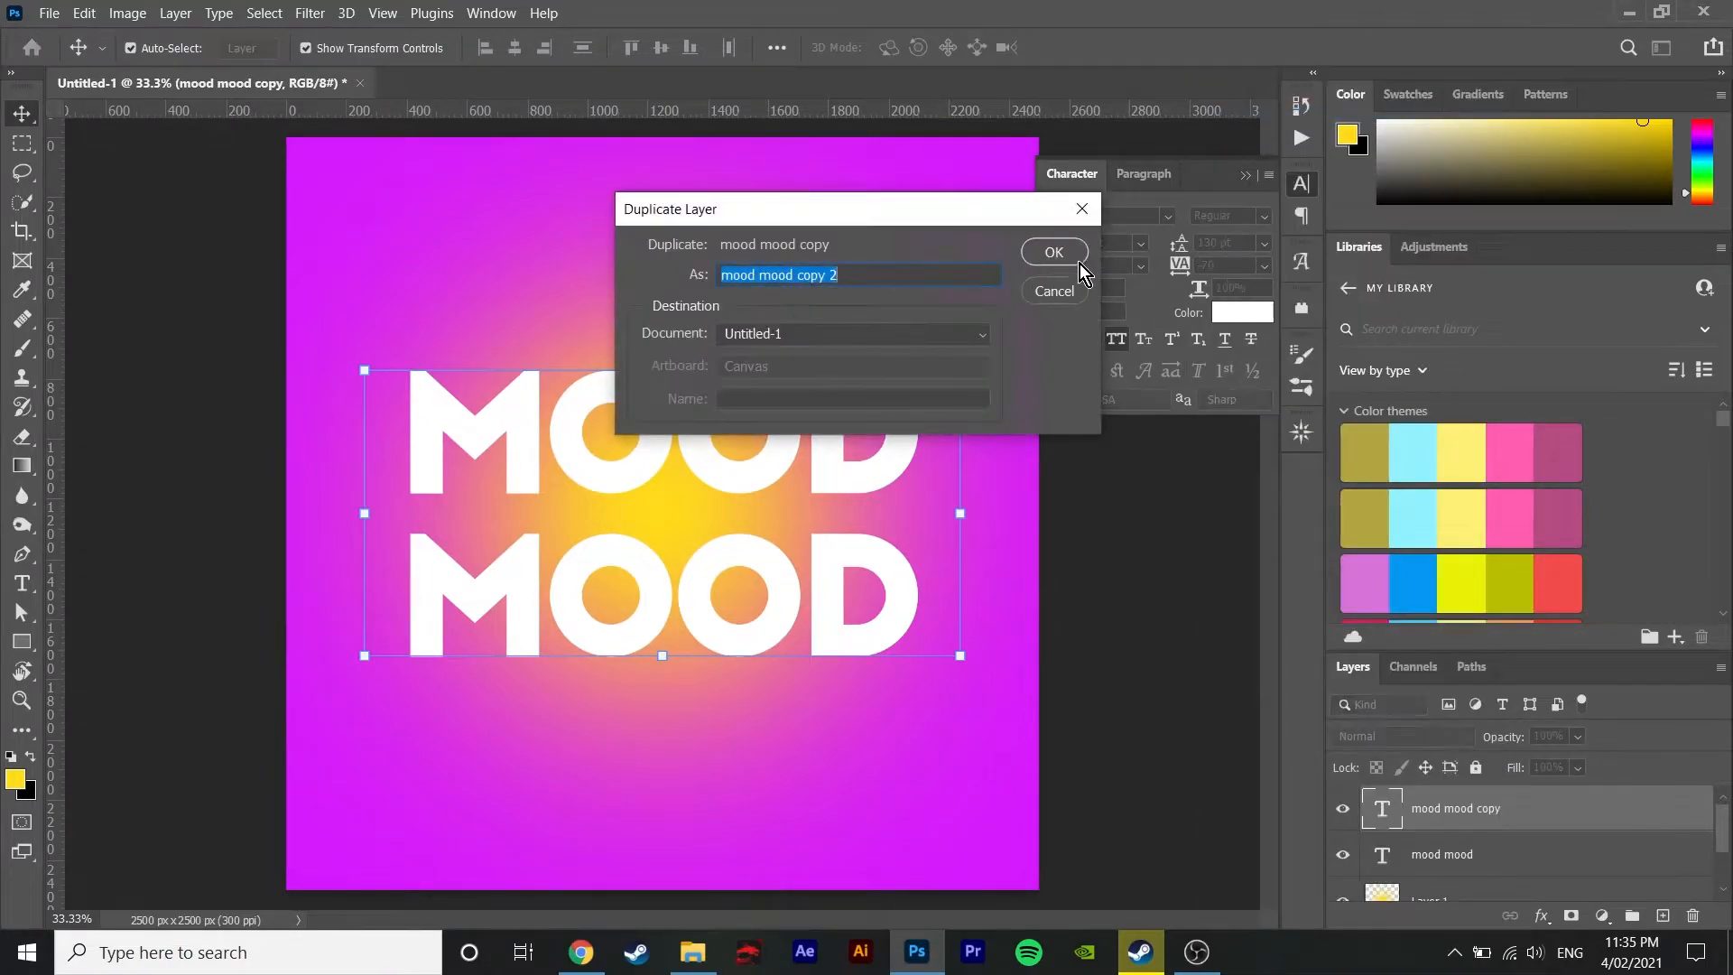
pyautogui.click(1052, 251)
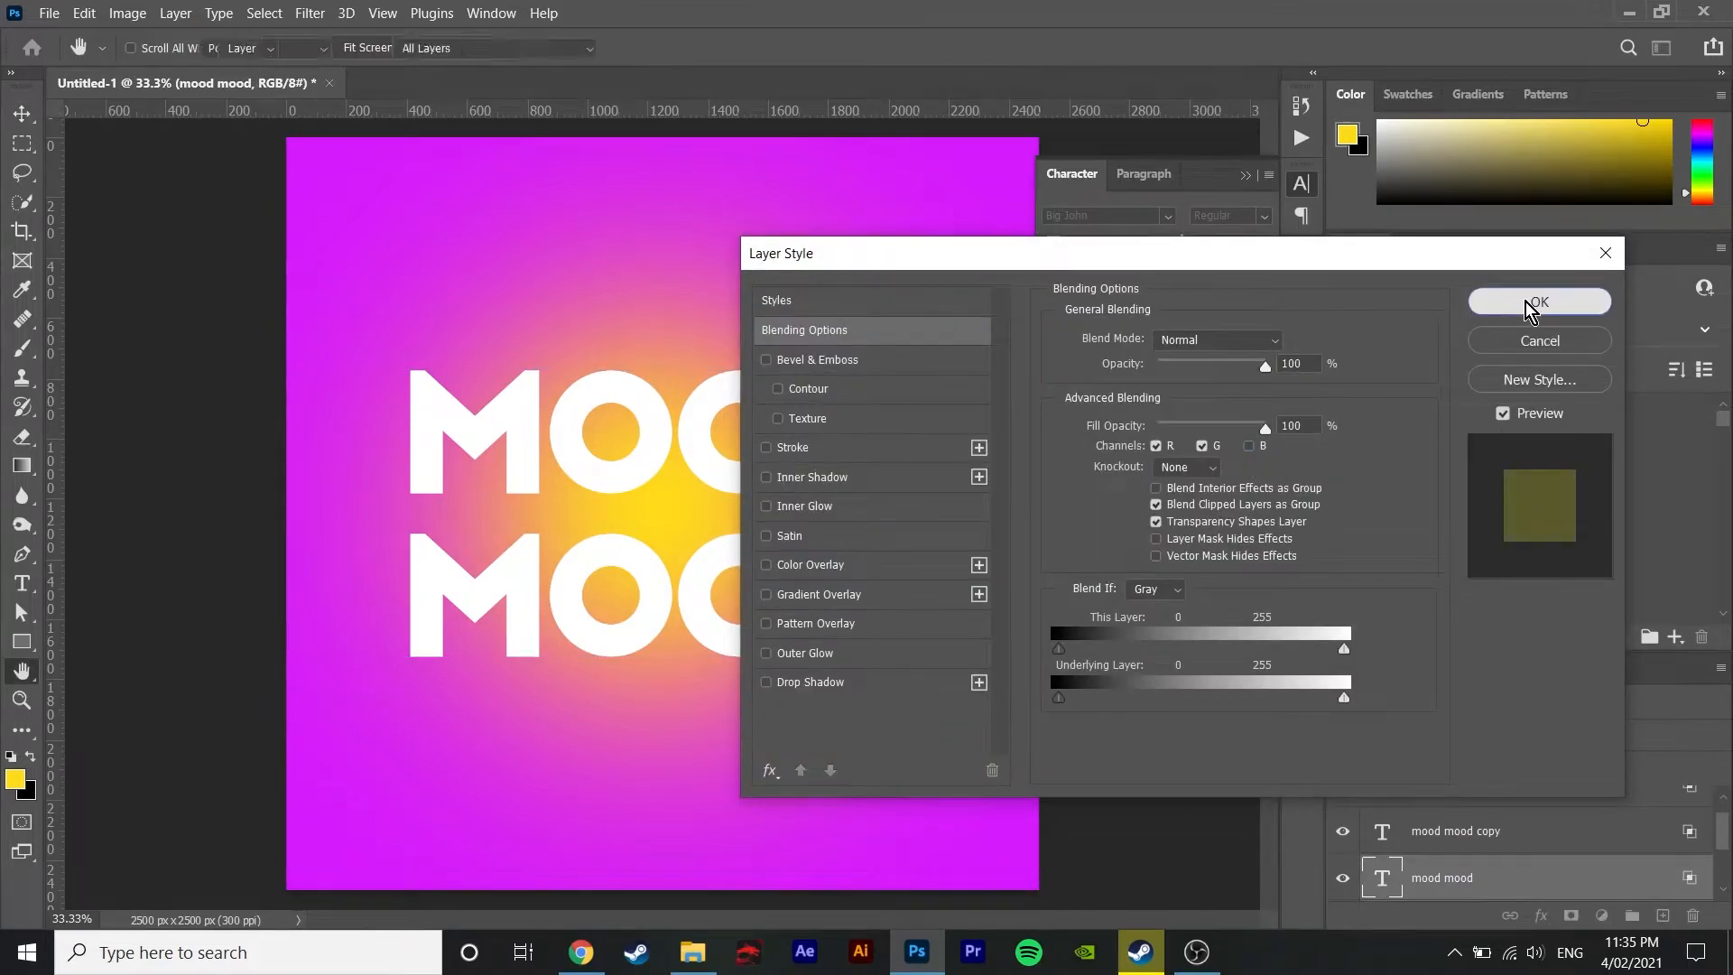
pyautogui.click(1538, 301)
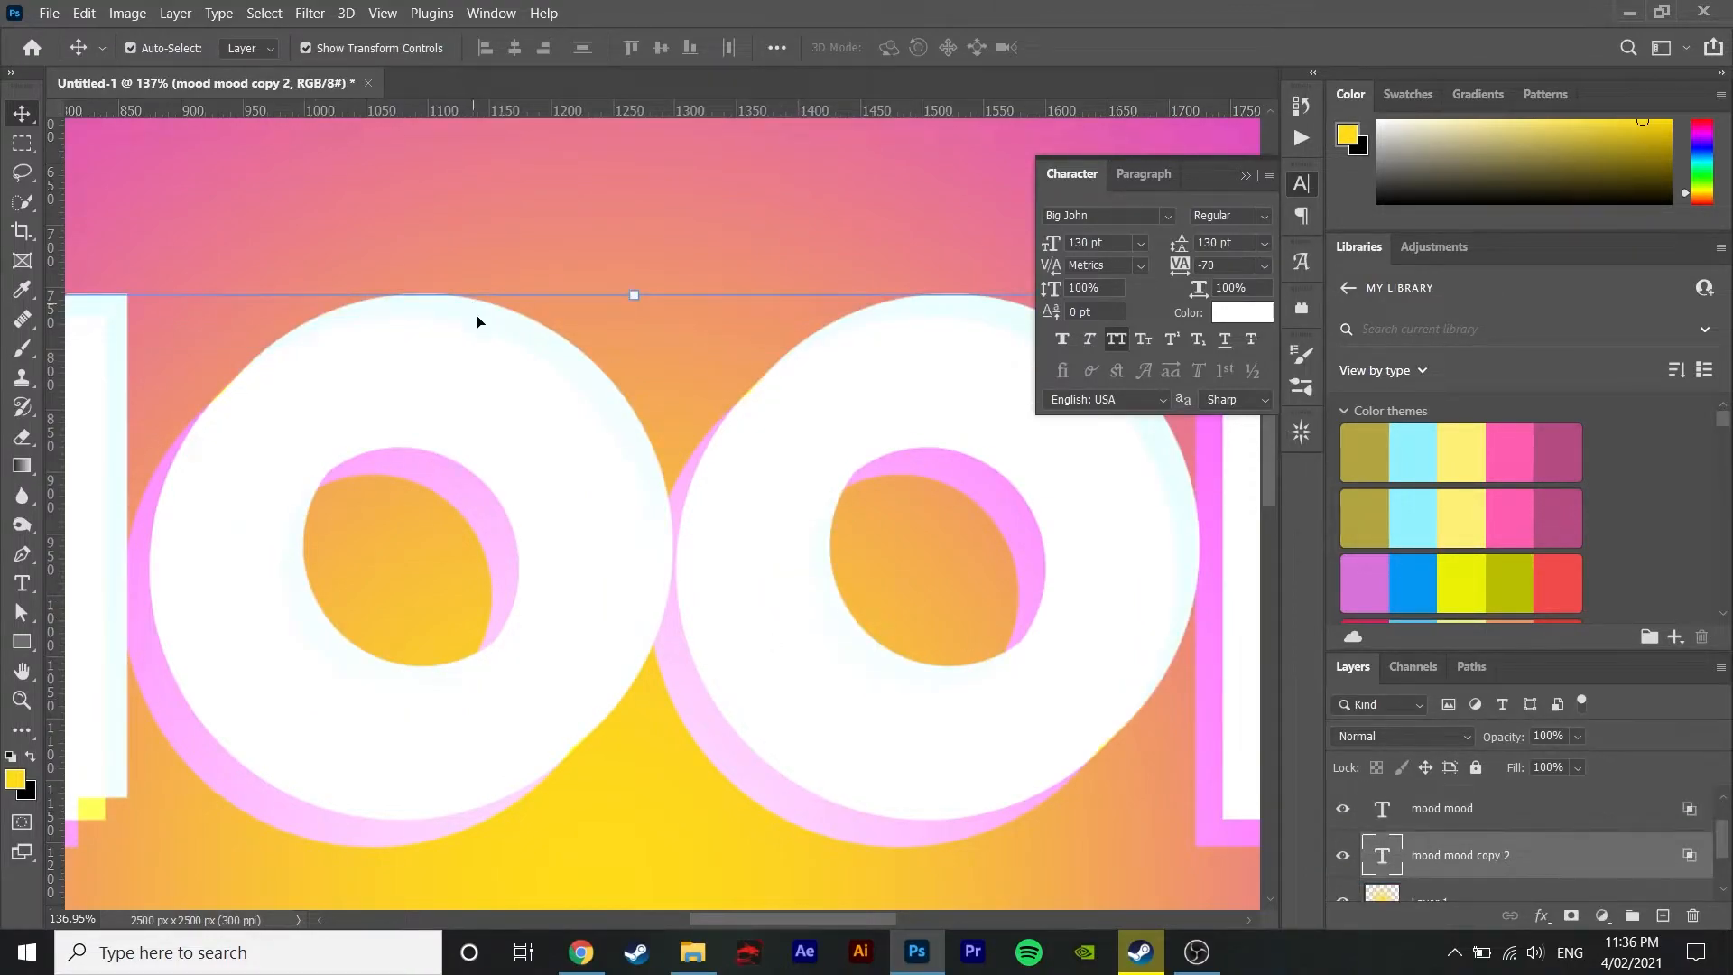
# Step: Nudge a text copy a few pixels so pink and cyan fringes show around the letters
pyautogui.moveTo(634, 294); pyautogui.dragTo(657, 318)
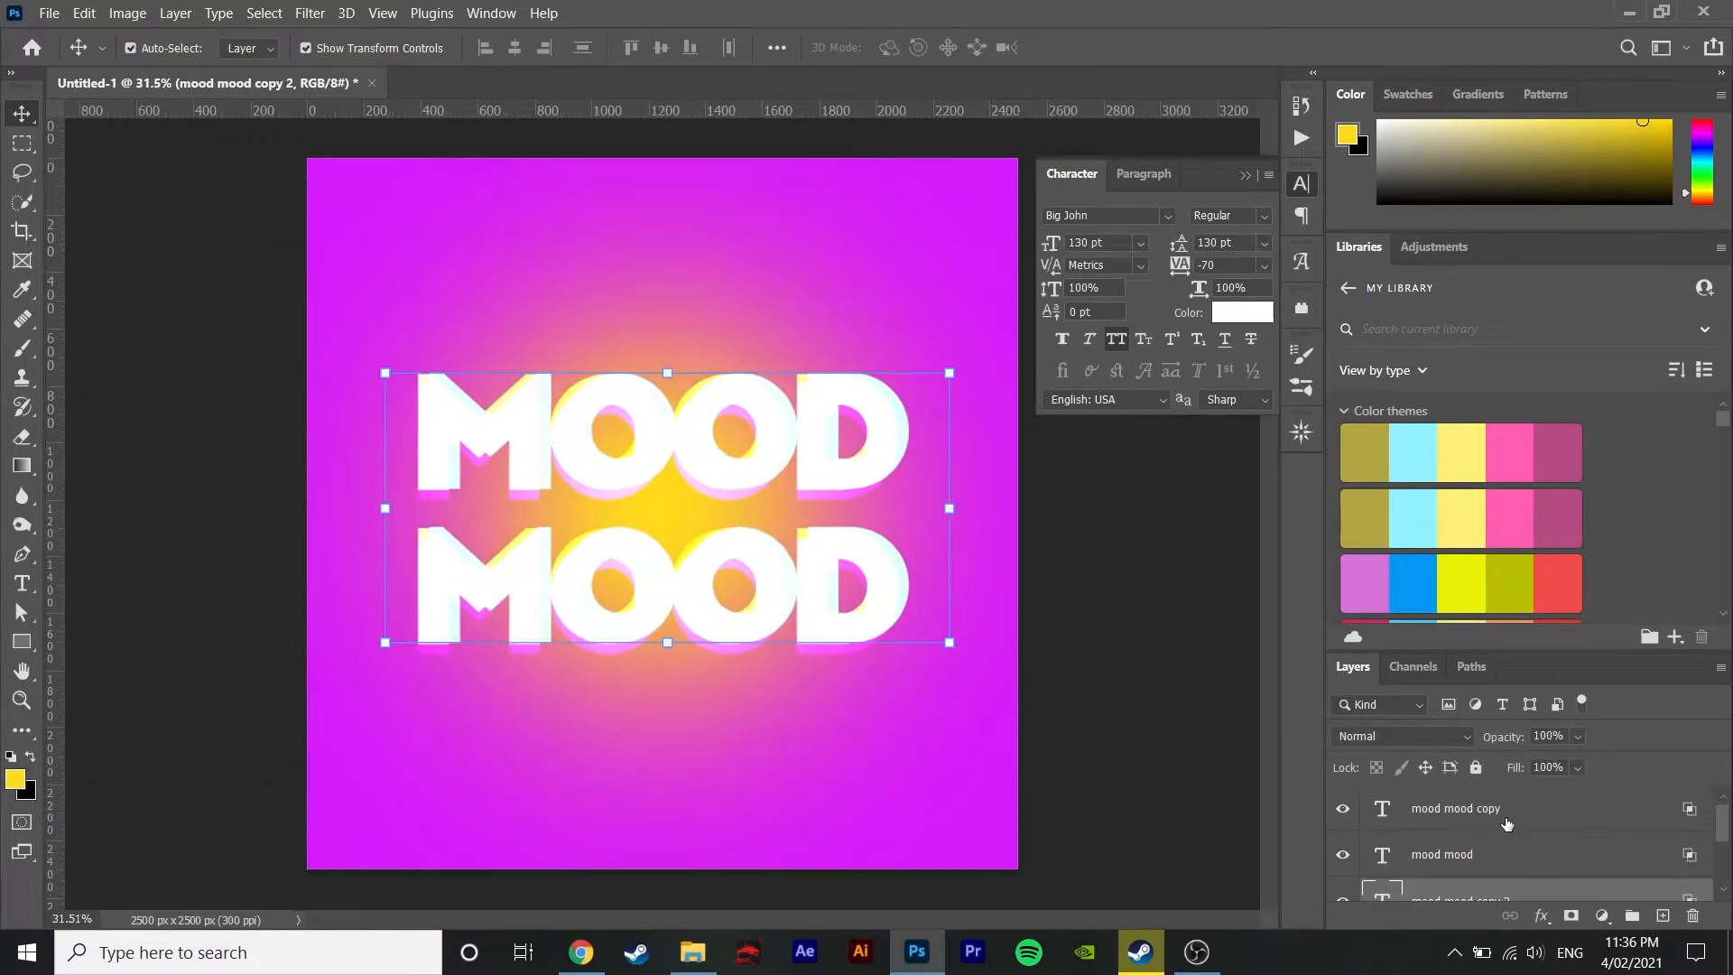
# Step: Rasterize and merge the text layers, then cut the top MOOD word to its own layer
pyautogui.rightClick(1440, 808)
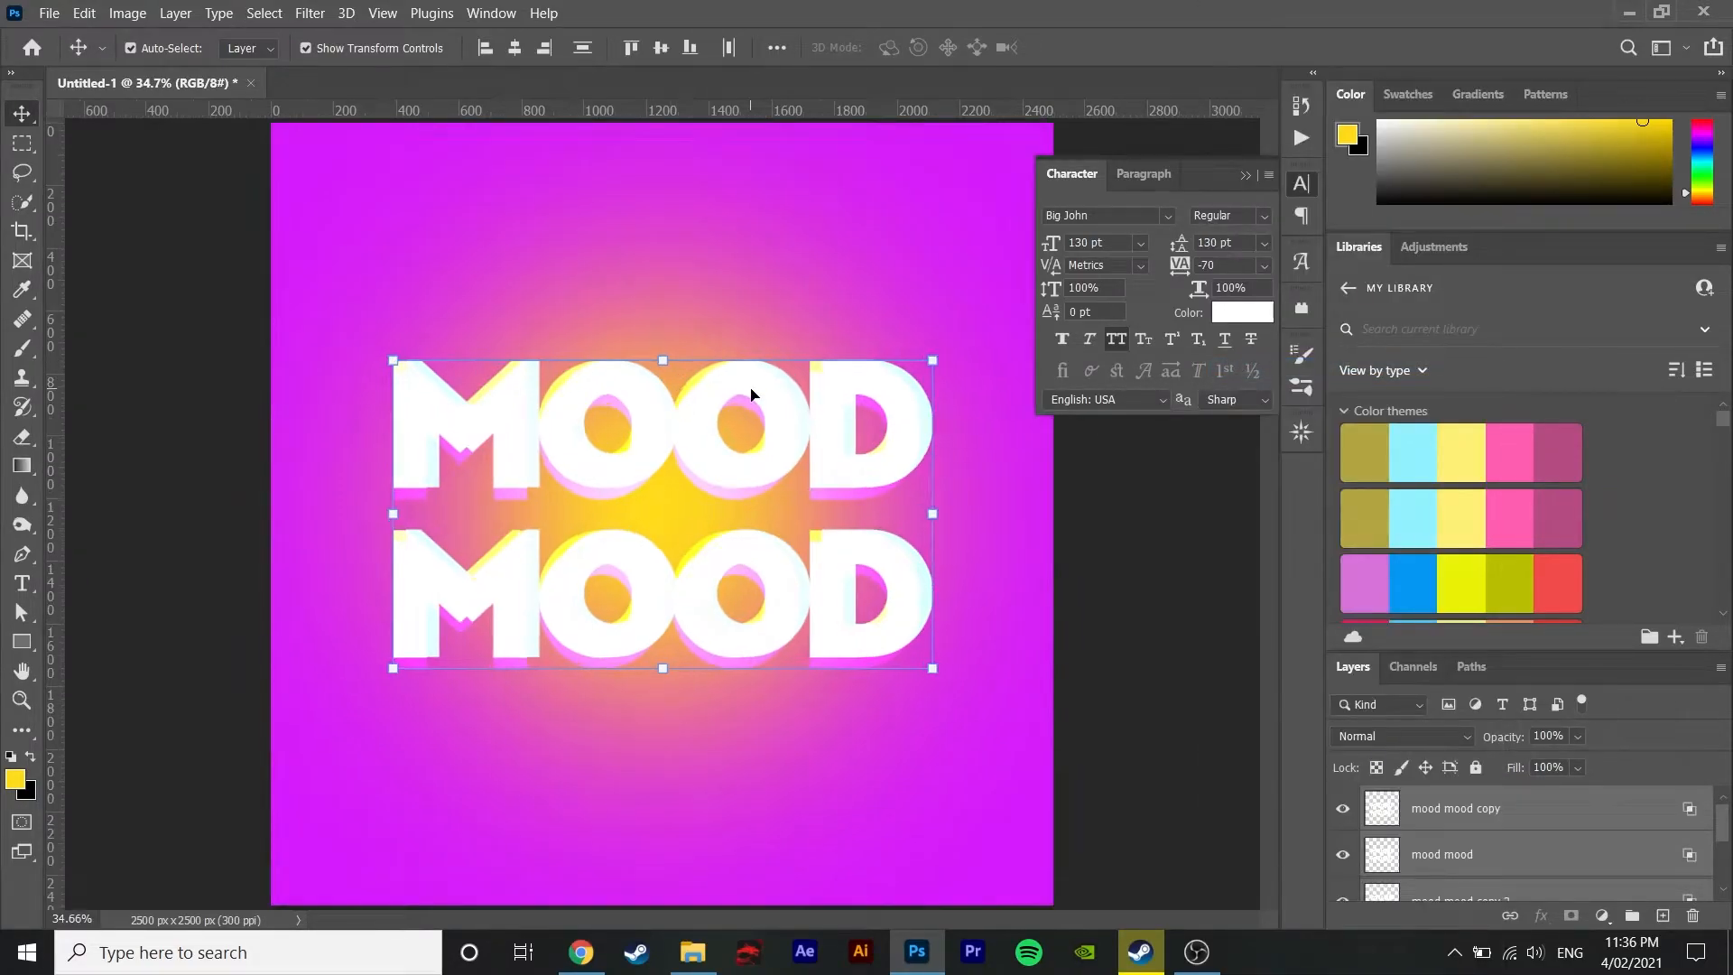
pyautogui.rightClick(1440, 809)
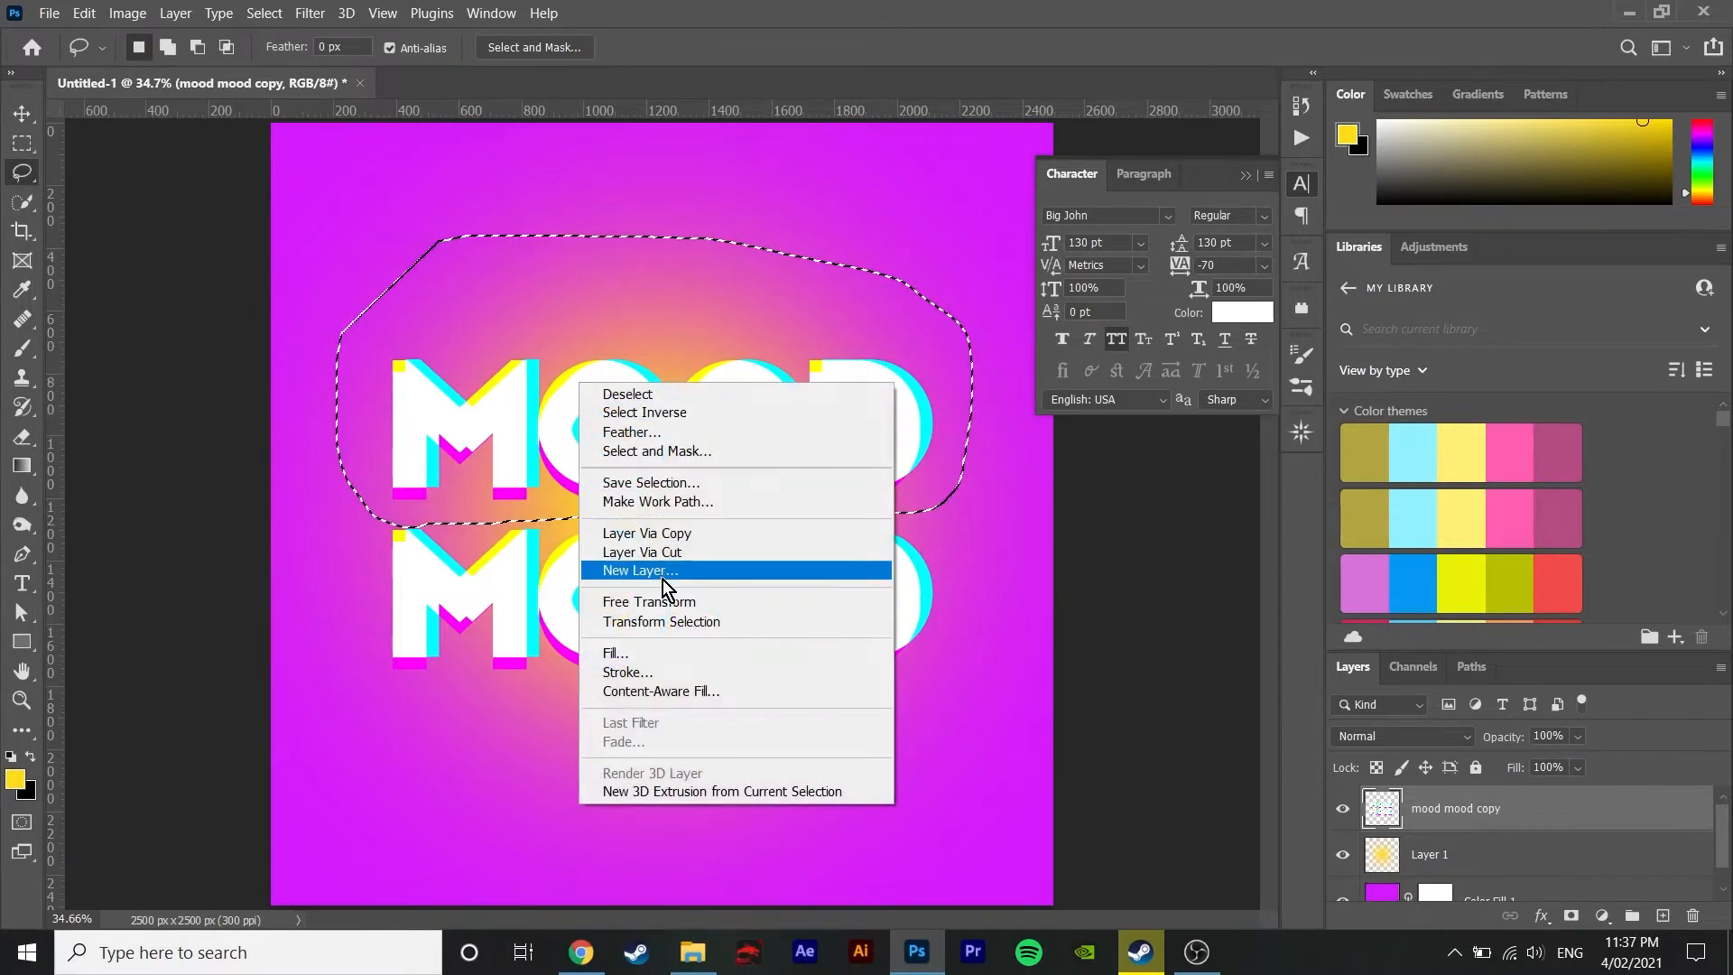
pyautogui.click(637, 570)
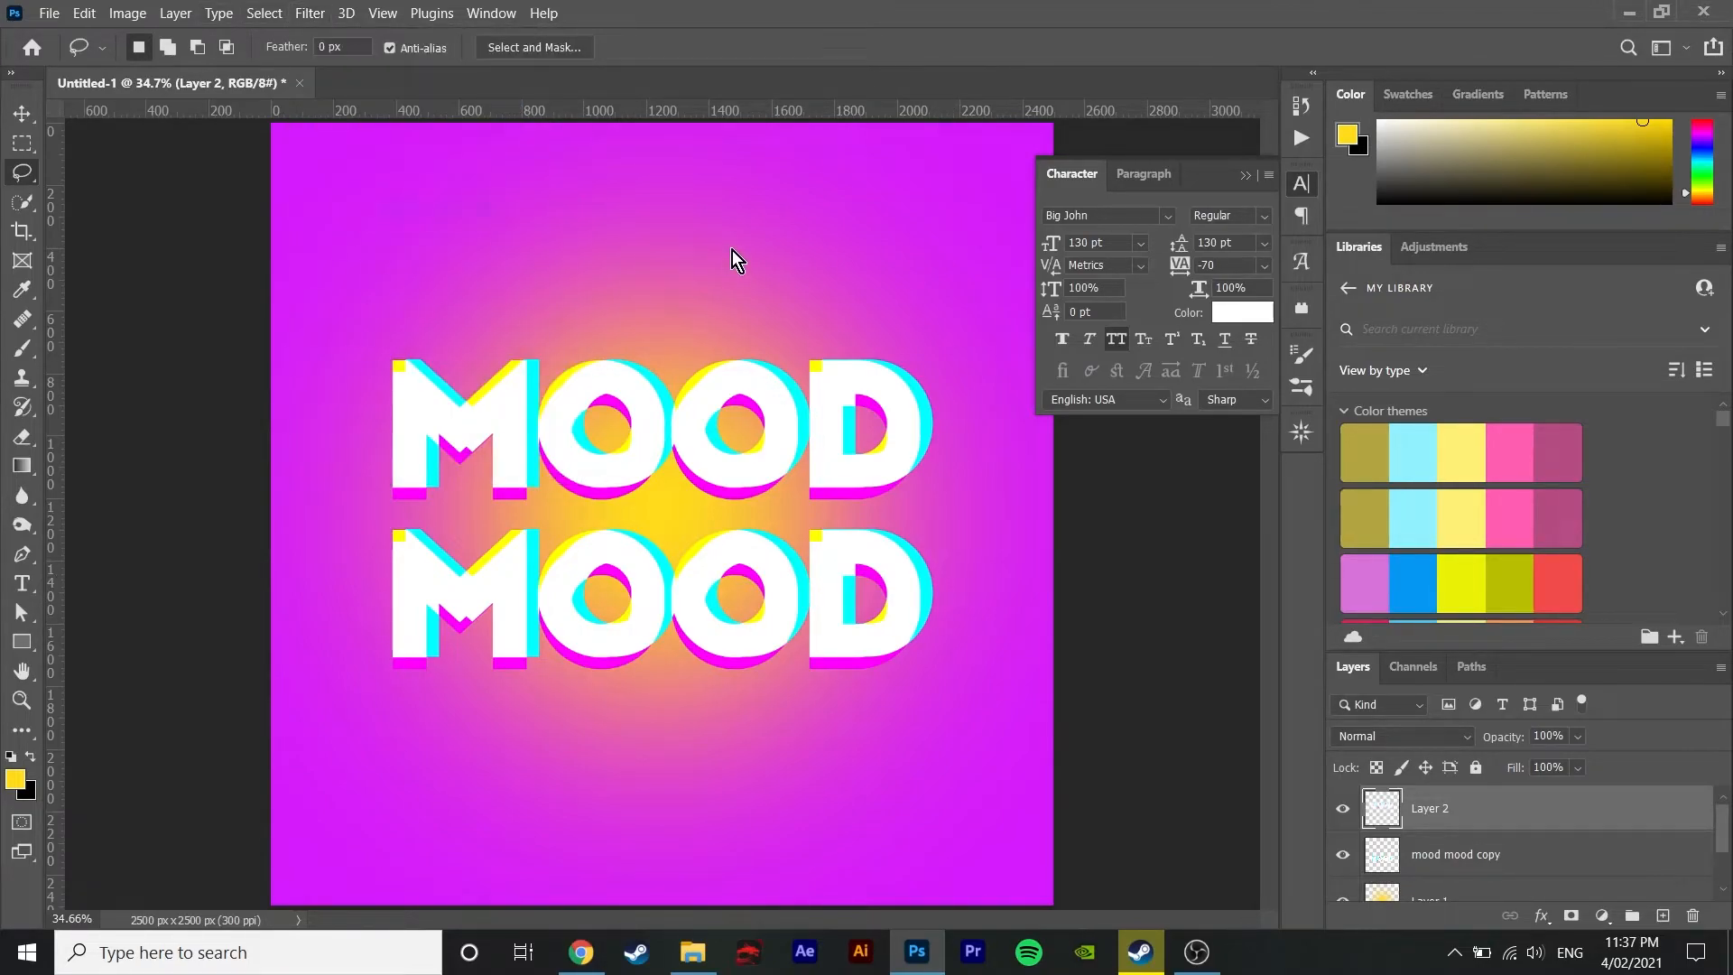
# Step: Liquify each MOOD word layer into a slanted, twirled shape keeping the fringes
pyautogui.click(308, 12)
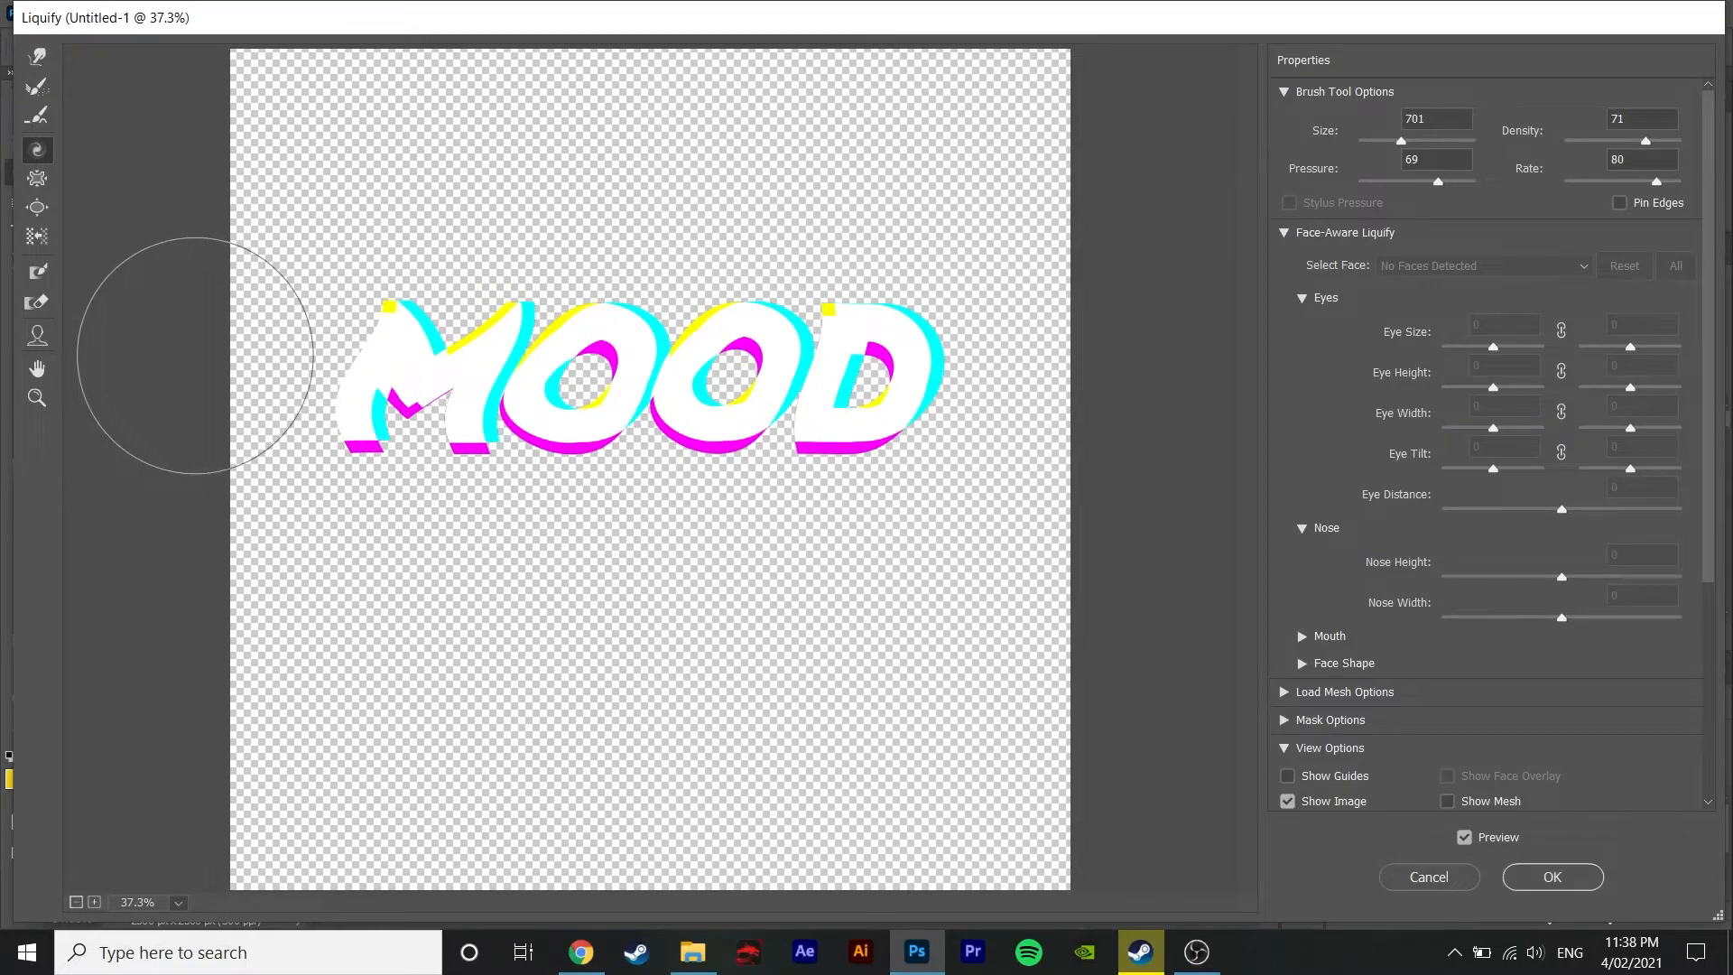
pyautogui.moveTo(989, 307)
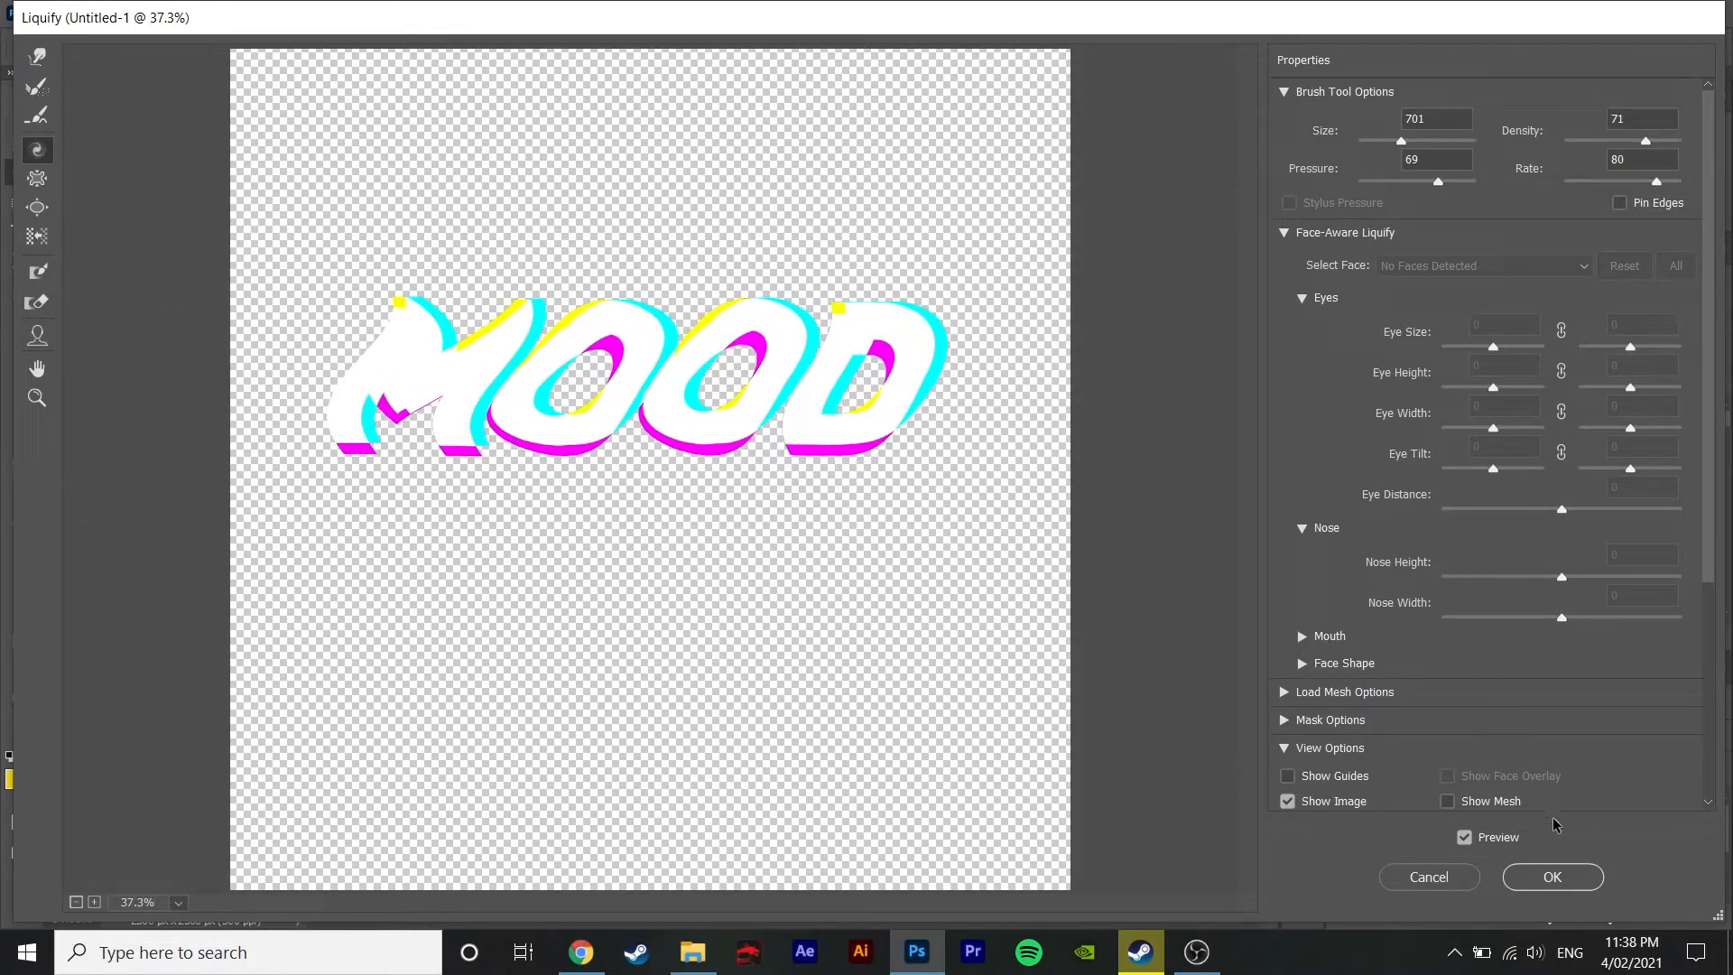
pyautogui.click(1552, 877)
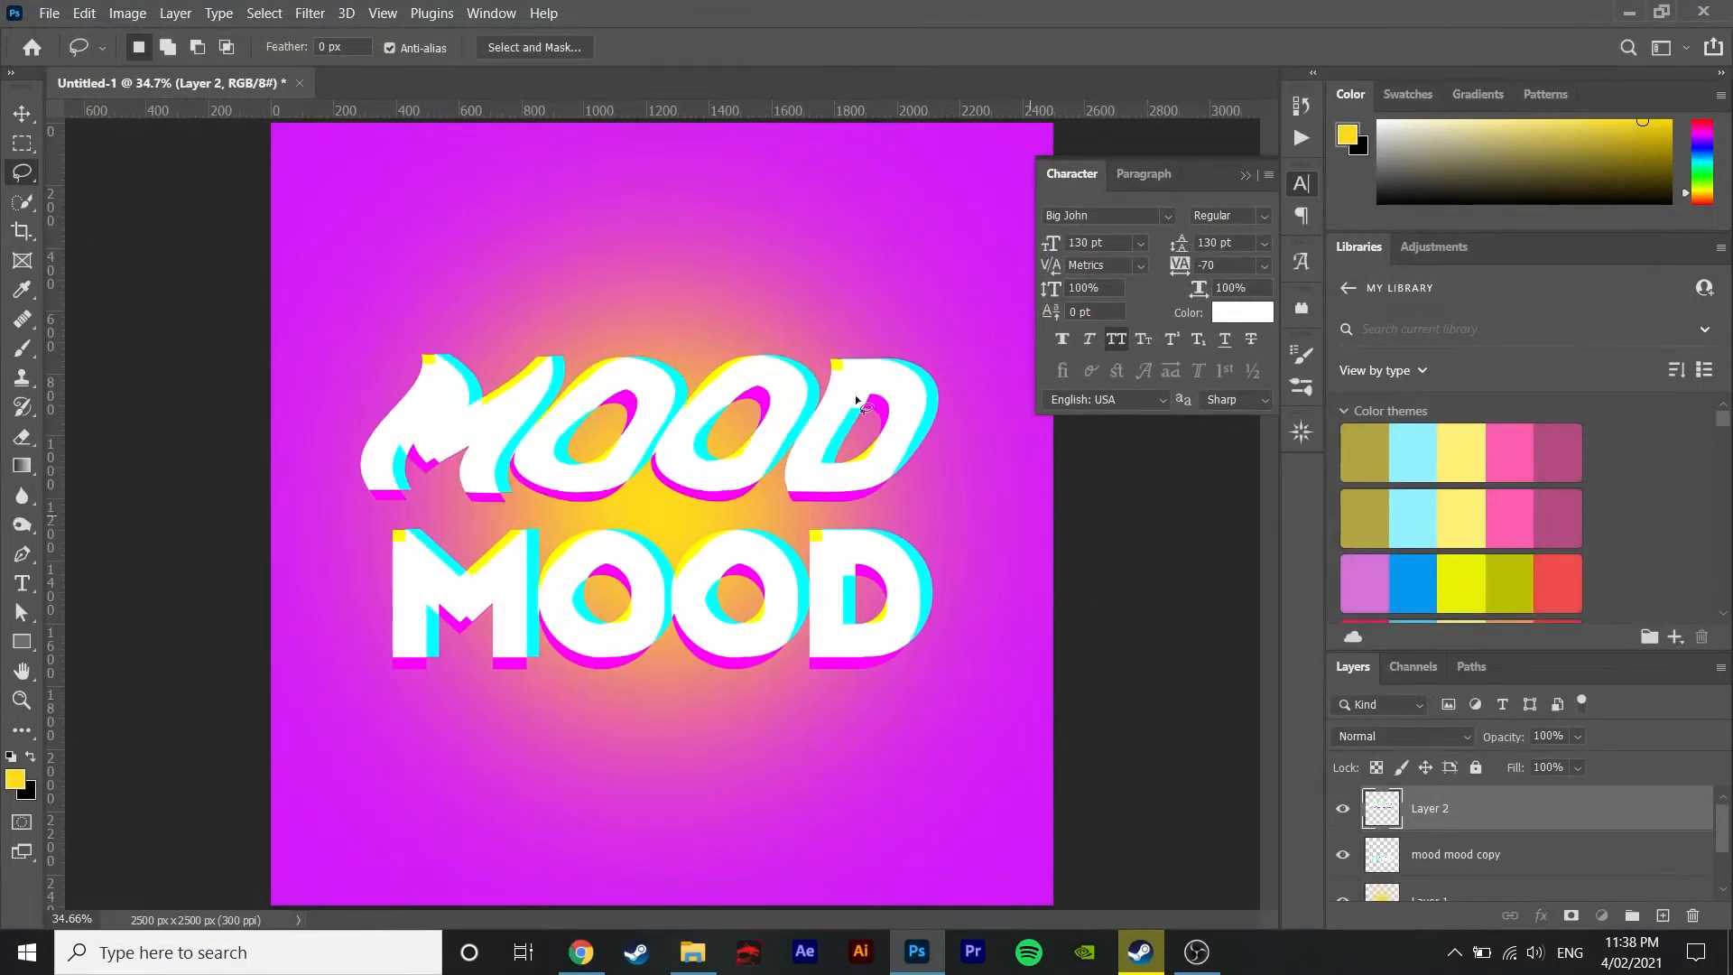
pyautogui.click(308, 13)
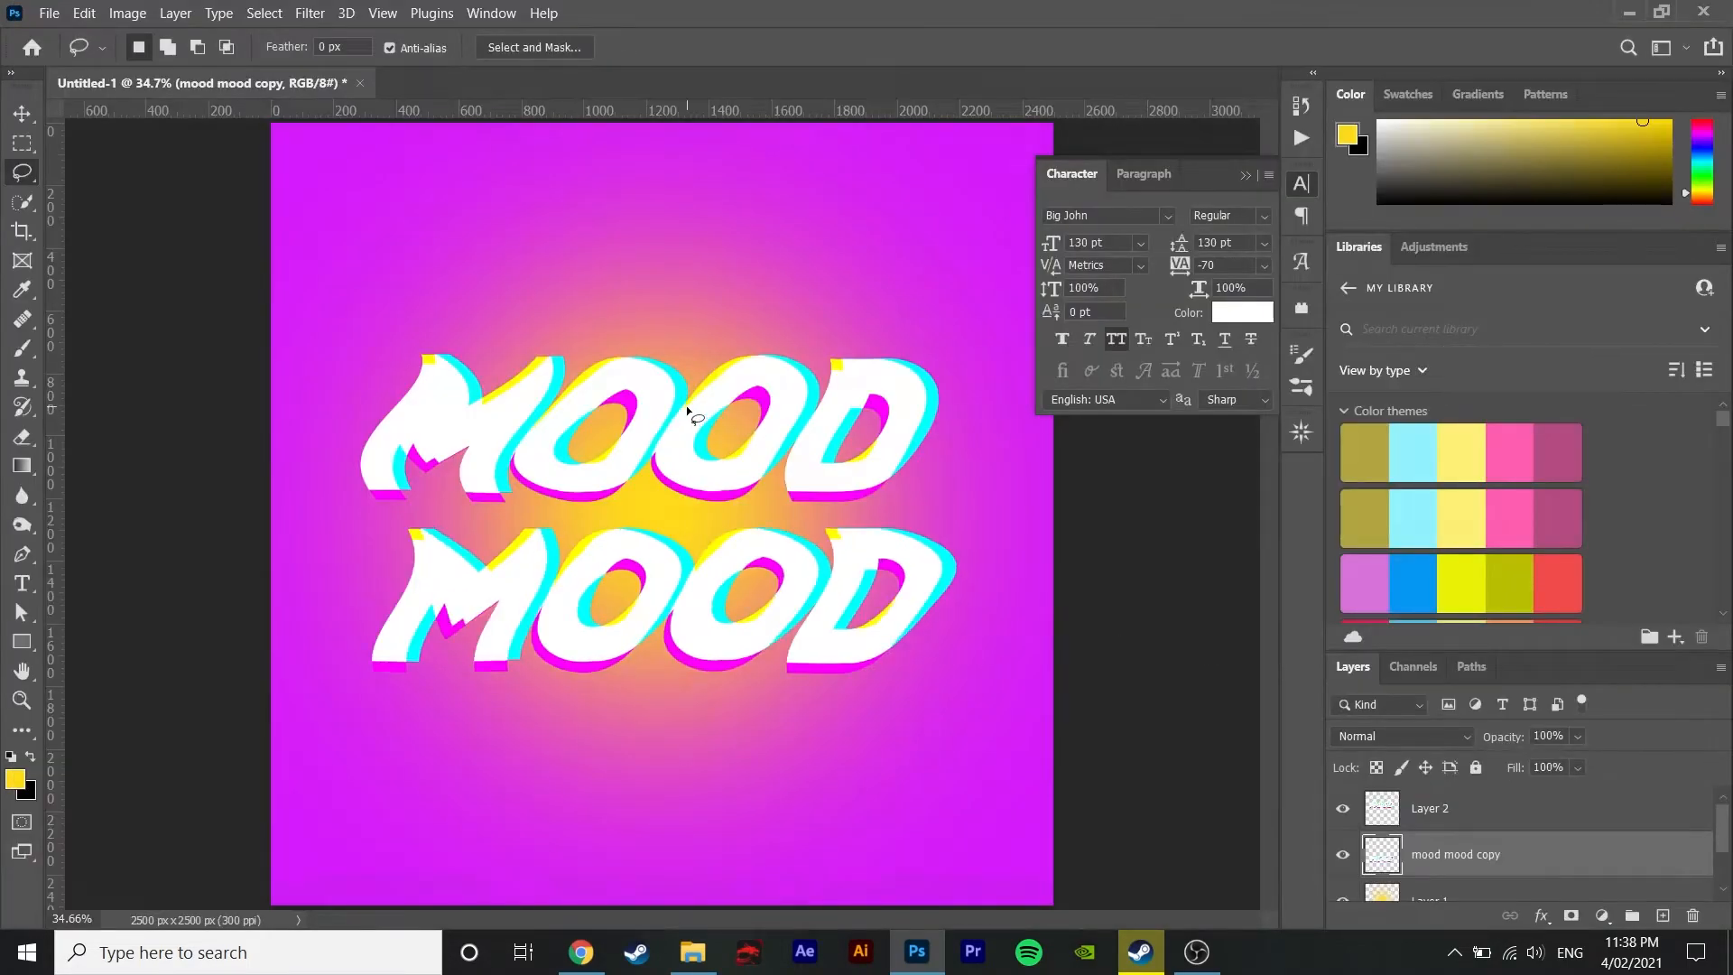
pyautogui.click(20, 114)
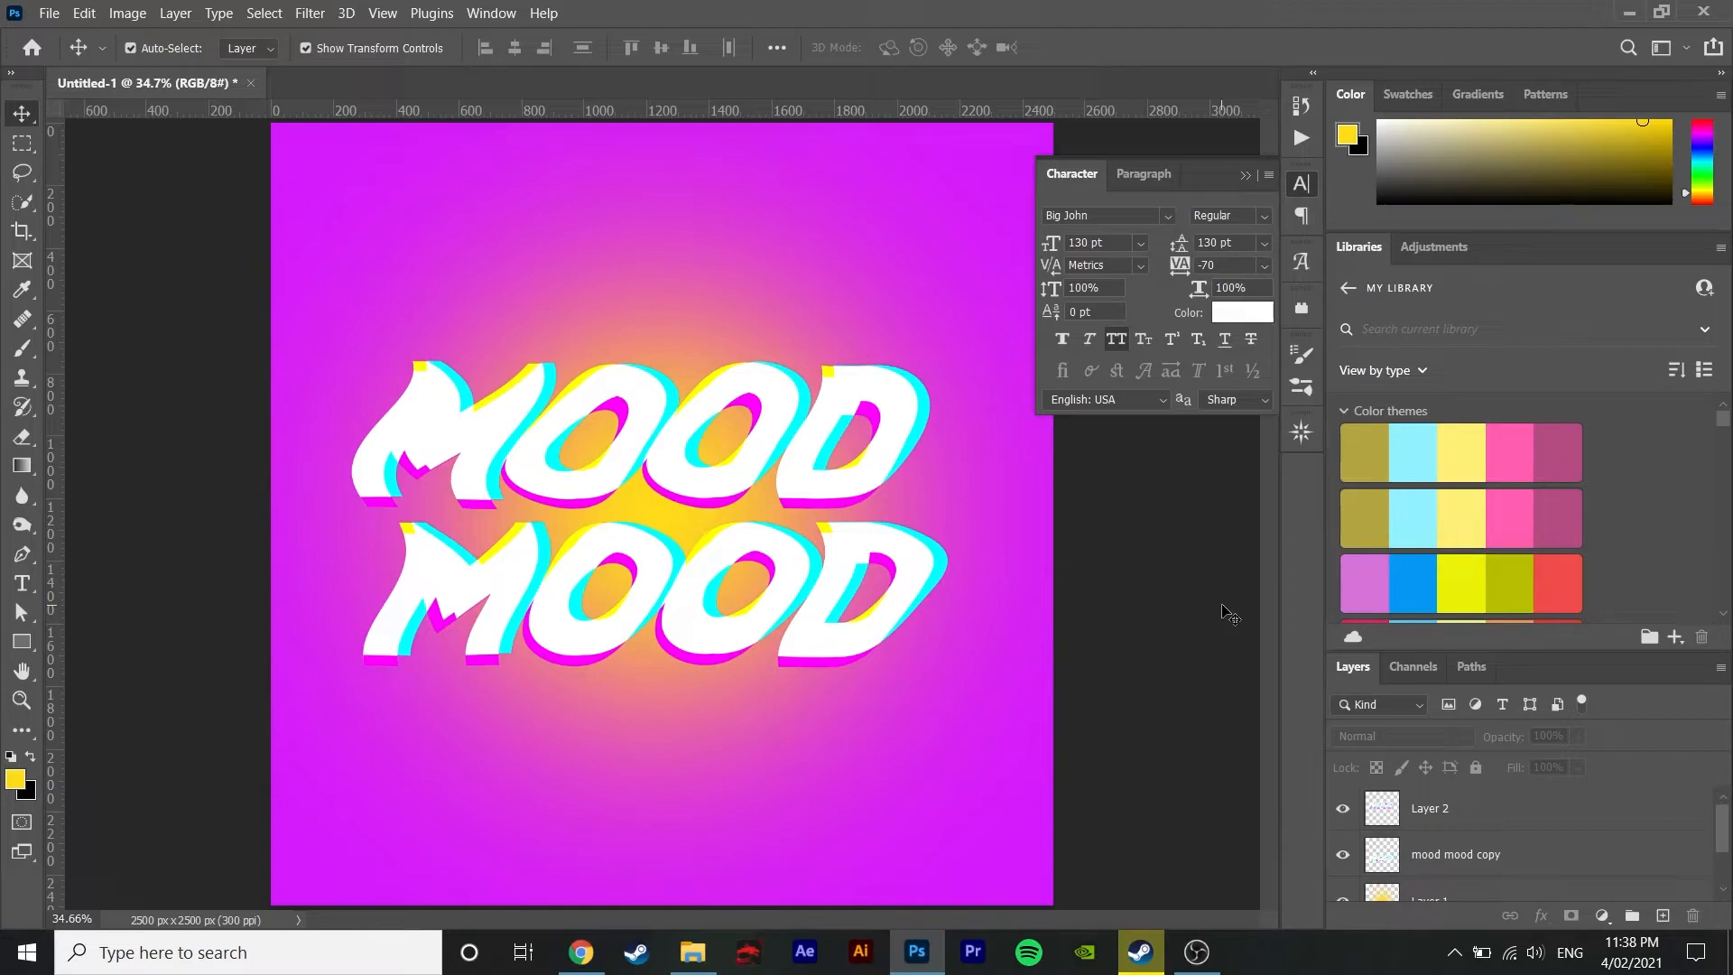
pyautogui.moveTo(1274, 650)
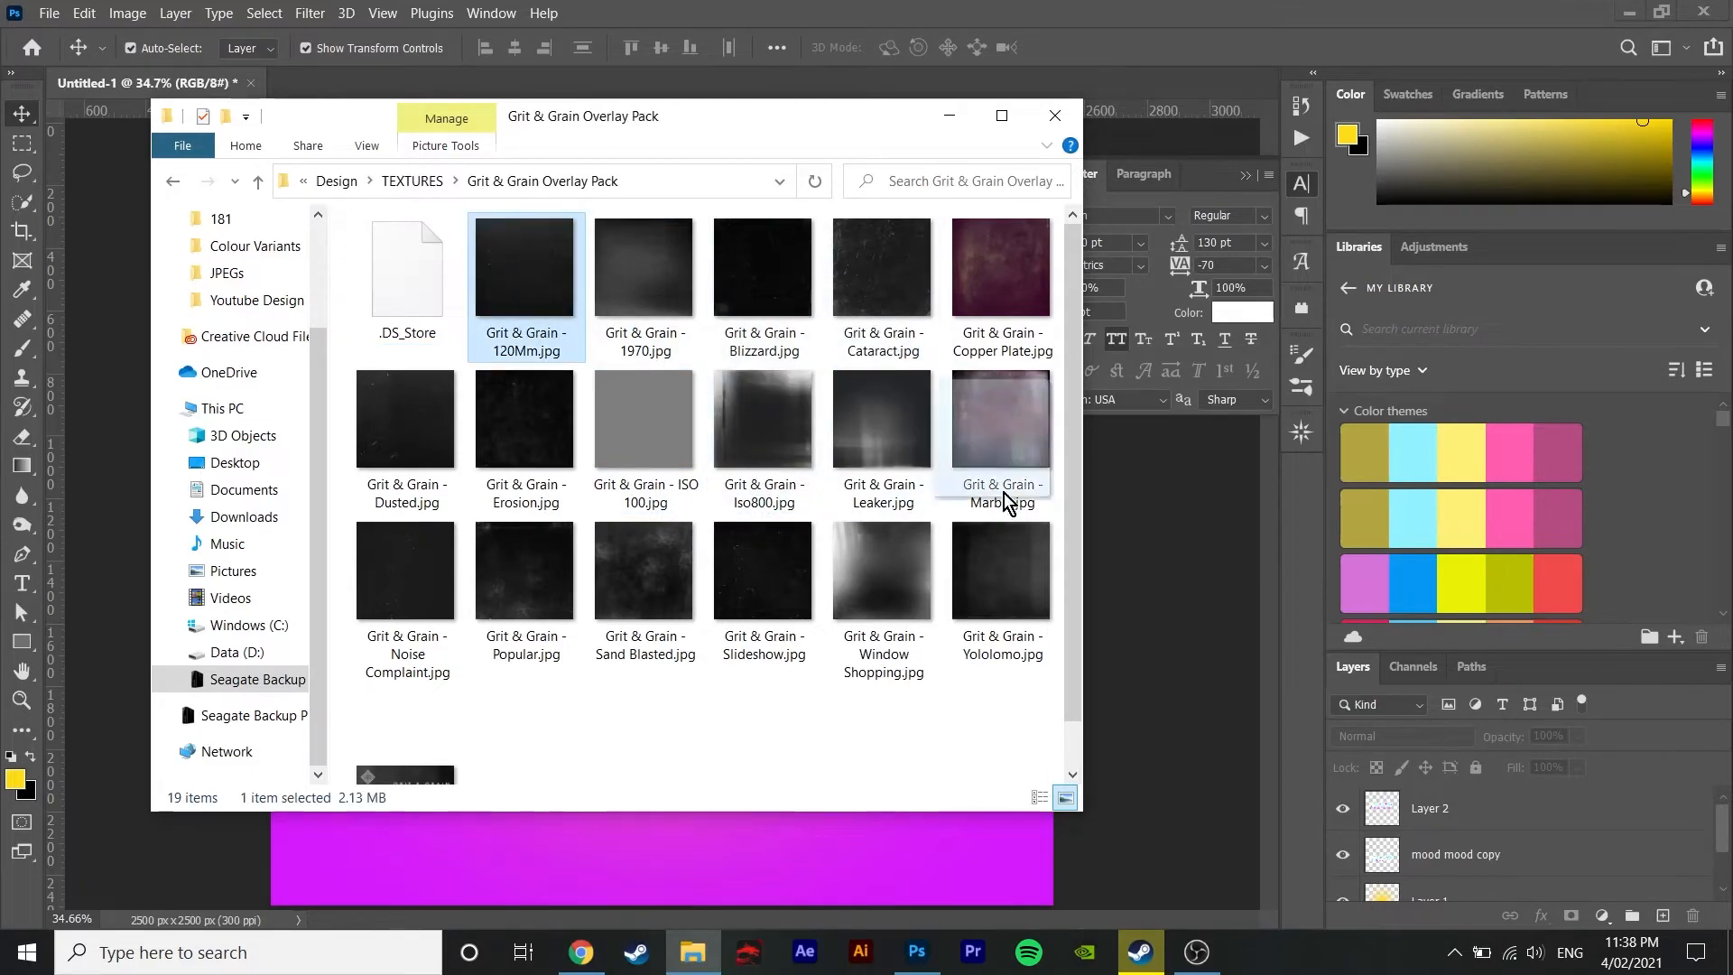
# Step: Place the Grit & Grain 120Mm texture over the canvas and blend it with the image beneath
pyautogui.click(1053, 116)
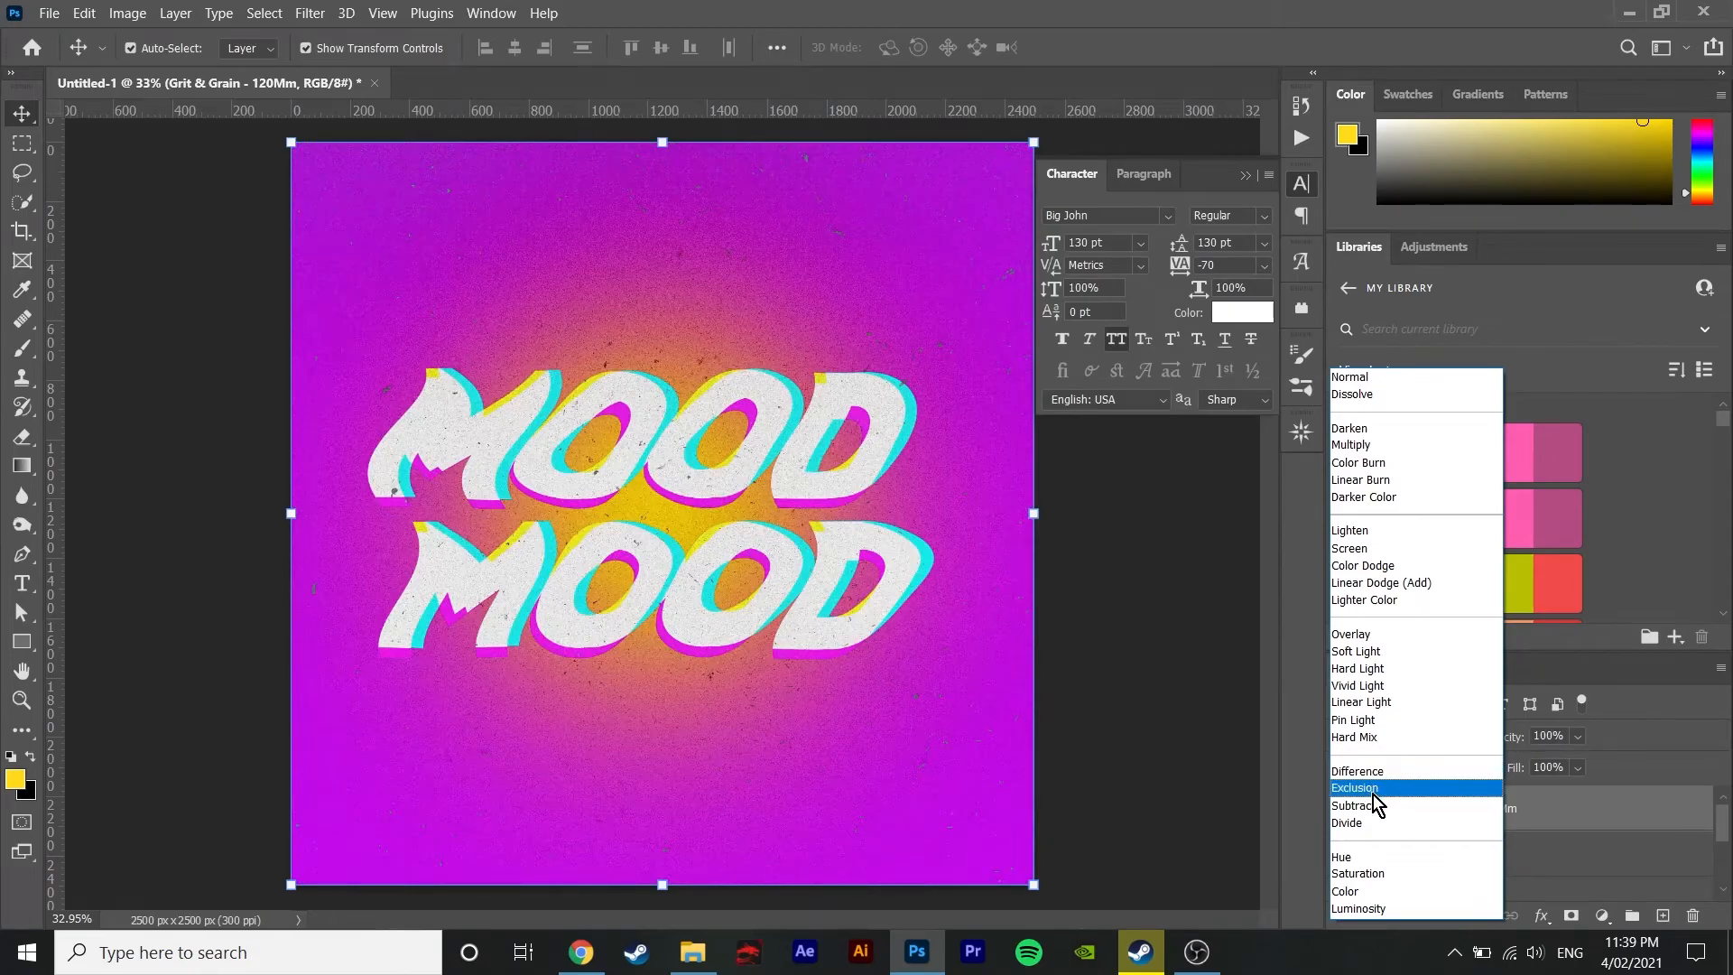
pyautogui.click(1355, 805)
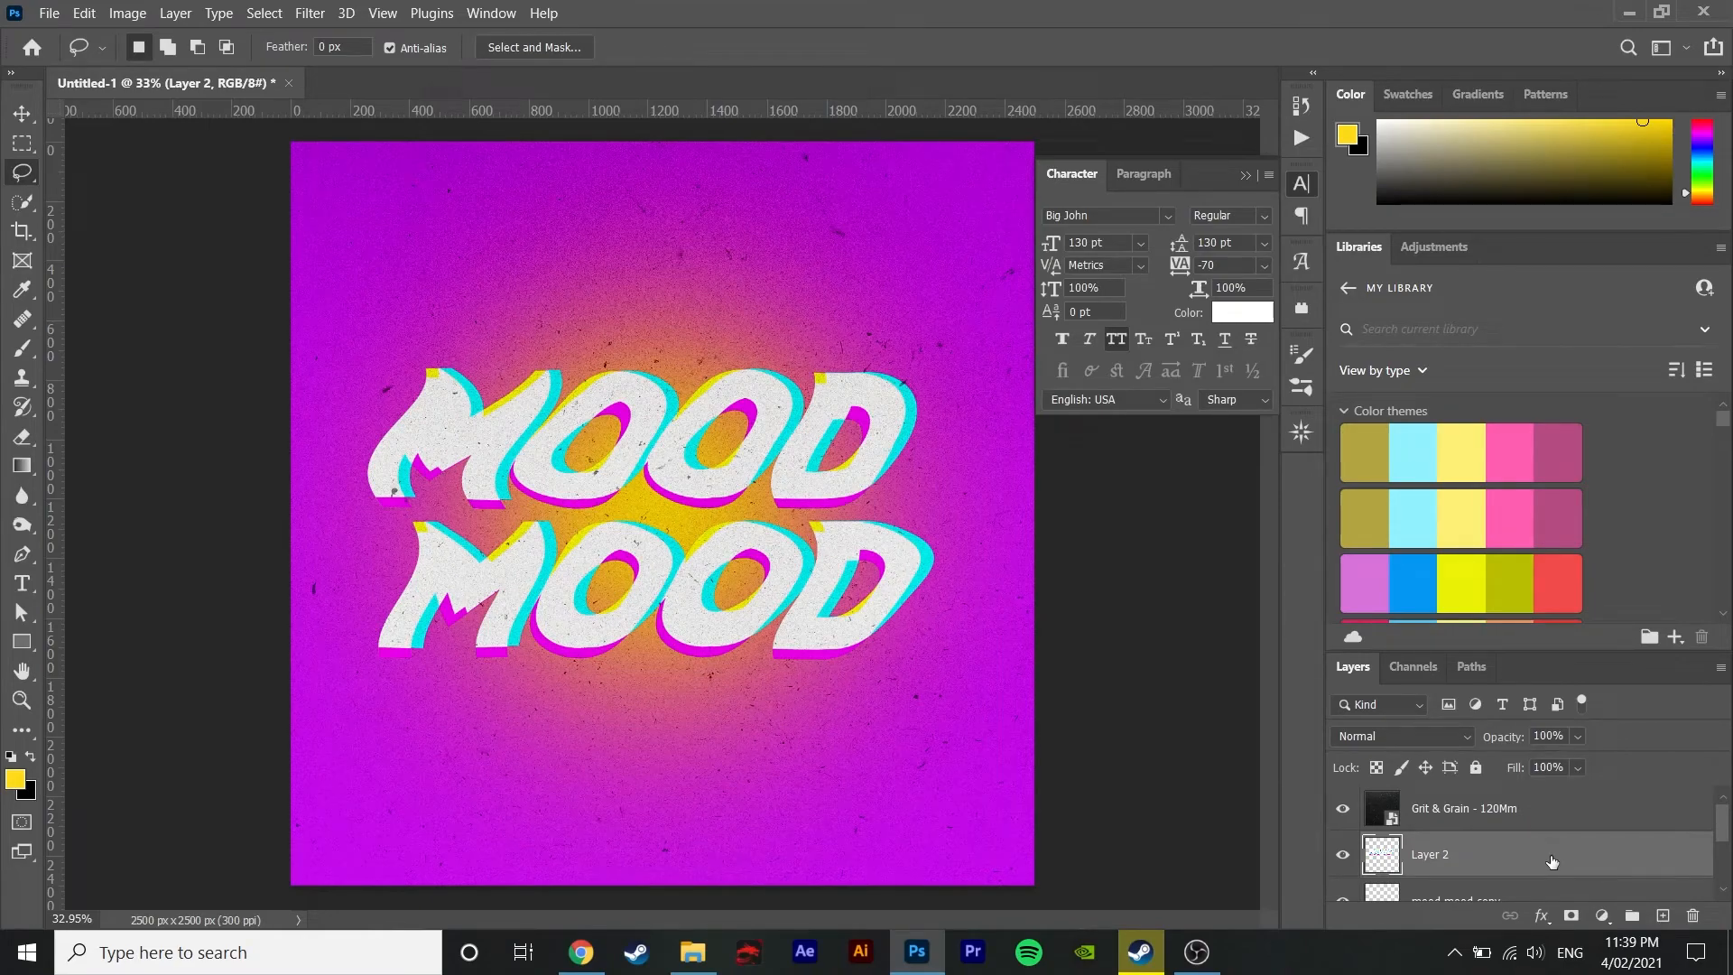
# Step: Add a Vibrance adjustment at +100 vibrance, +22 saturation and release its clipping mask
pyautogui.click(1469, 808)
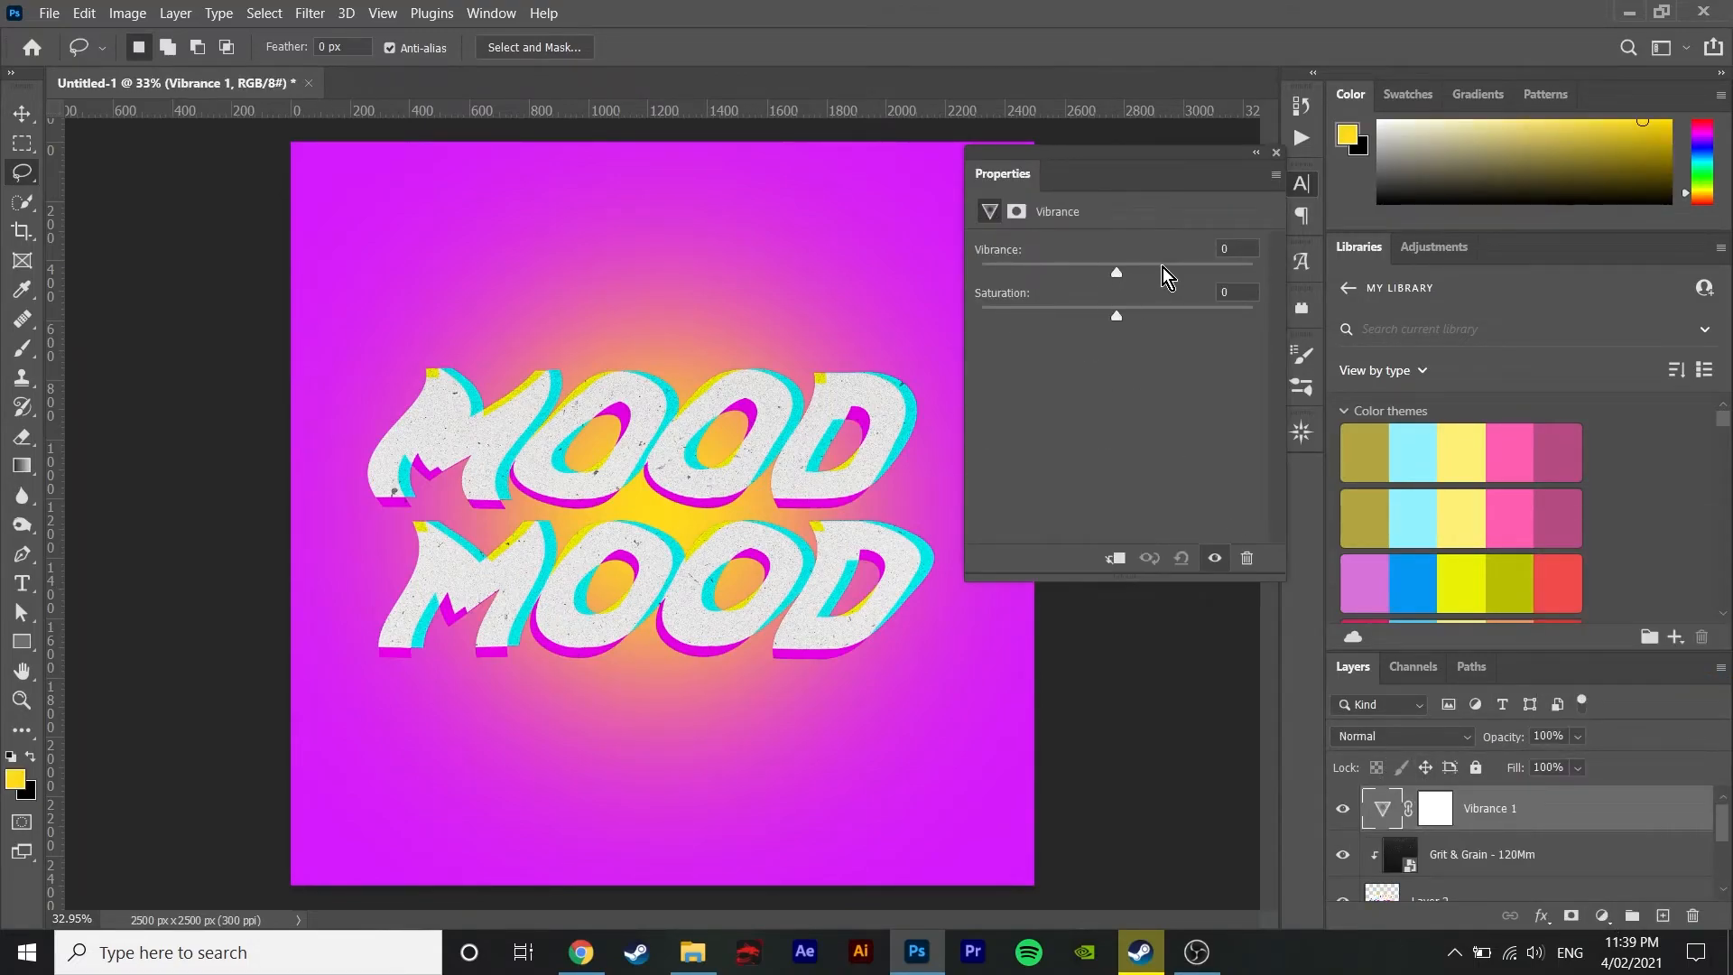
pyautogui.moveTo(1116, 272); pyautogui.dragTo(1253, 273)
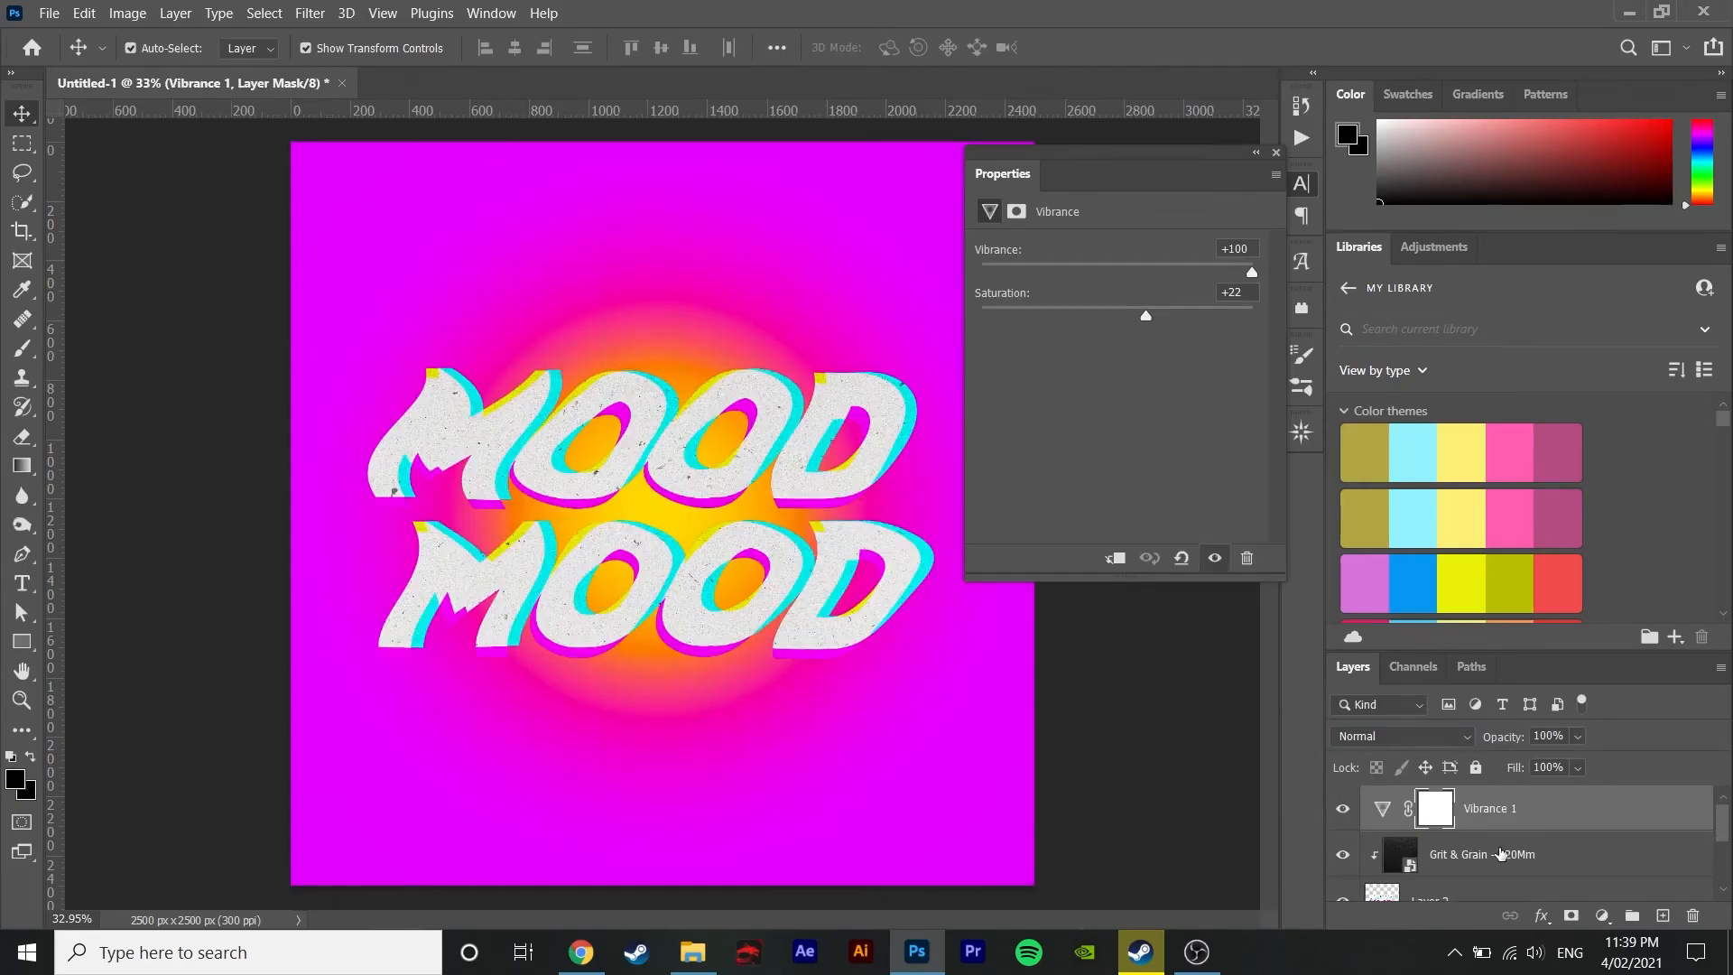
pyautogui.rightClick(1458, 854)
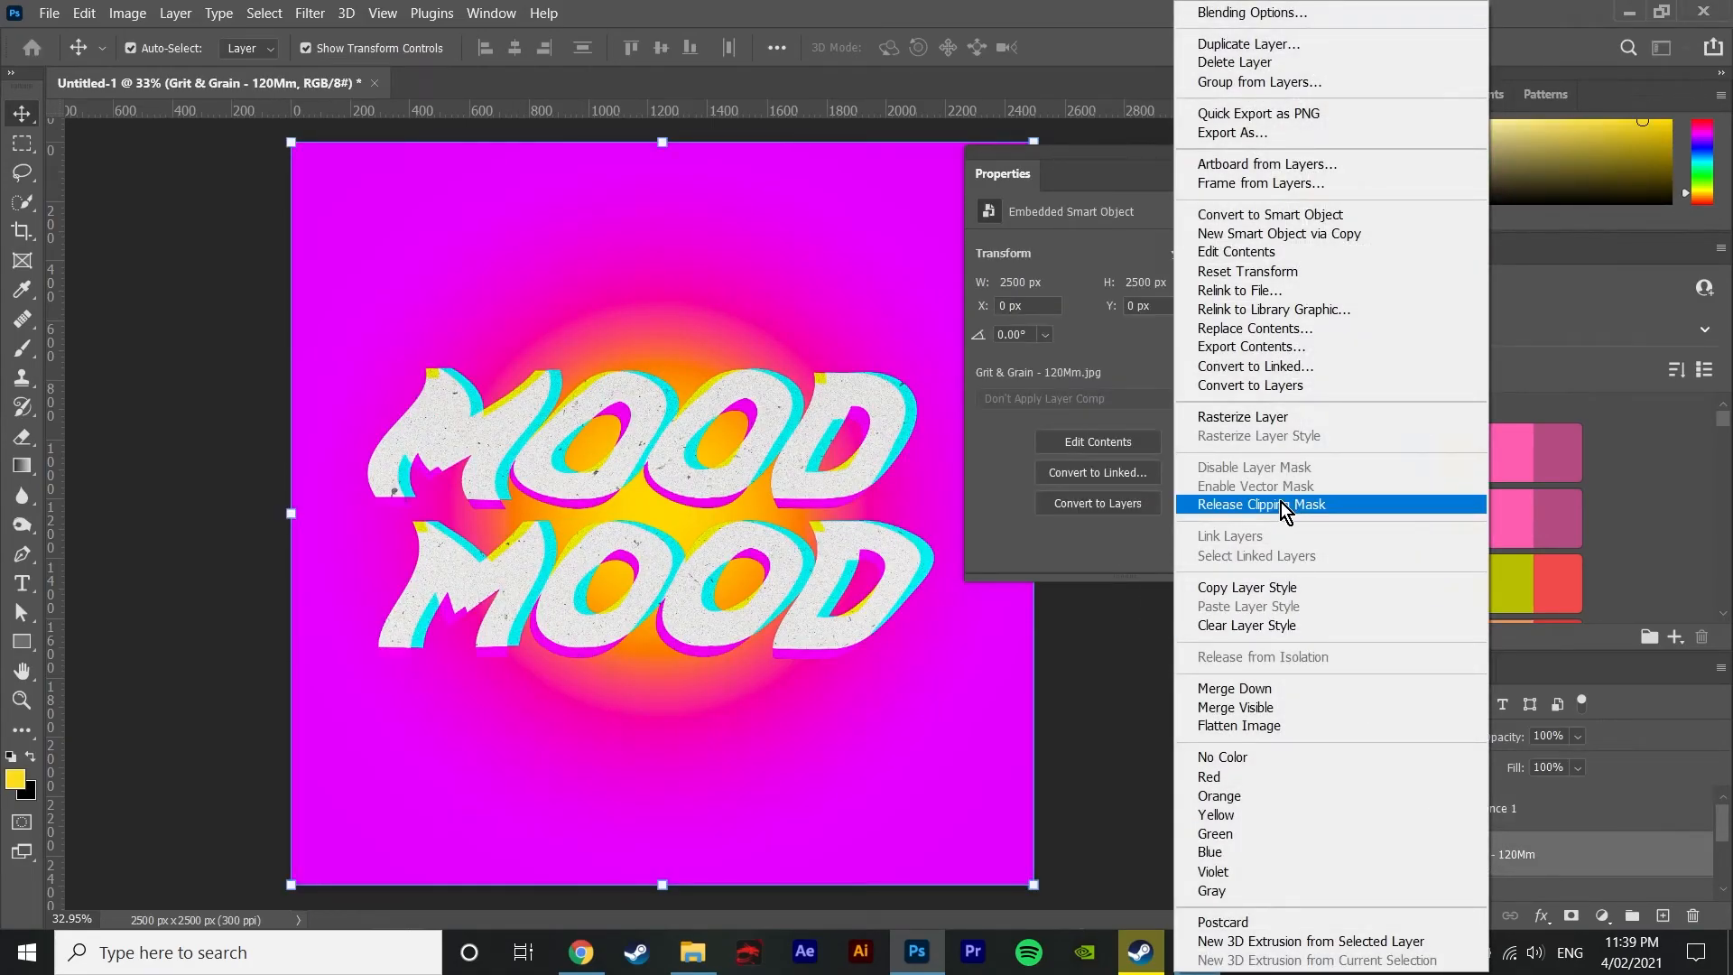